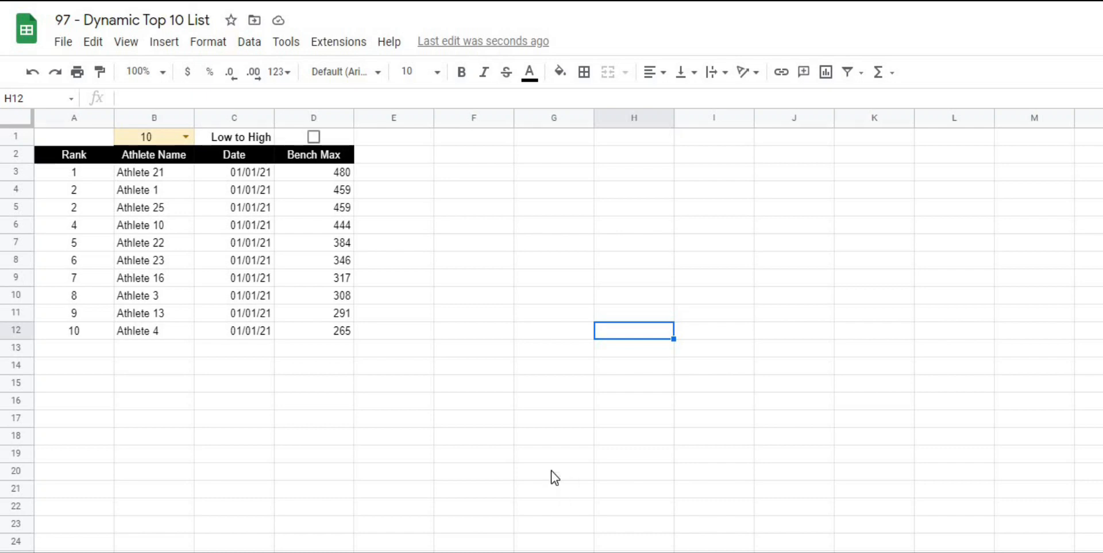
- Set the count to 20, preview Low to High order, then restore high-to-low
click(186, 136)
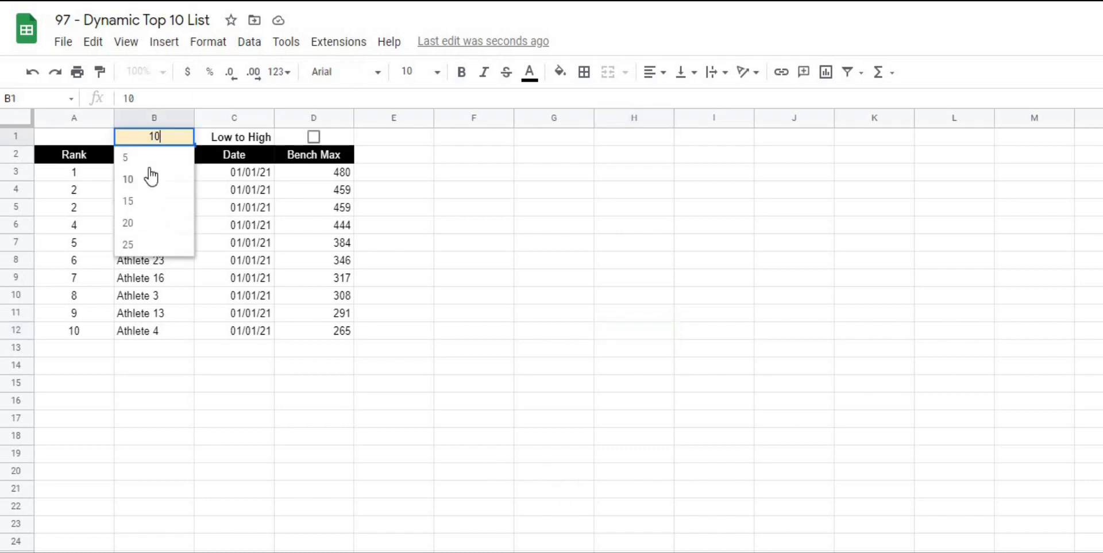
click(127, 223)
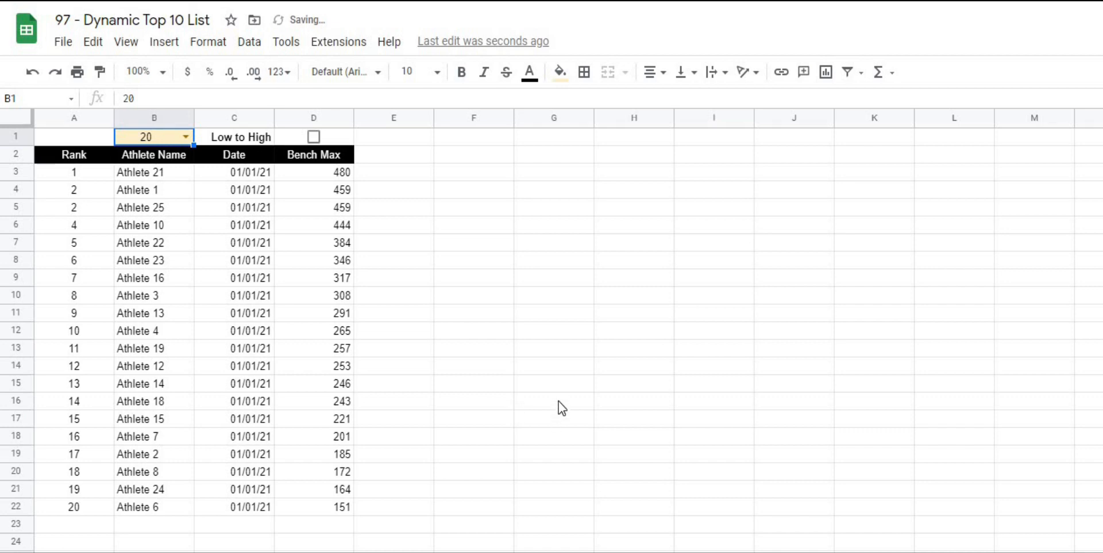
click(314, 136)
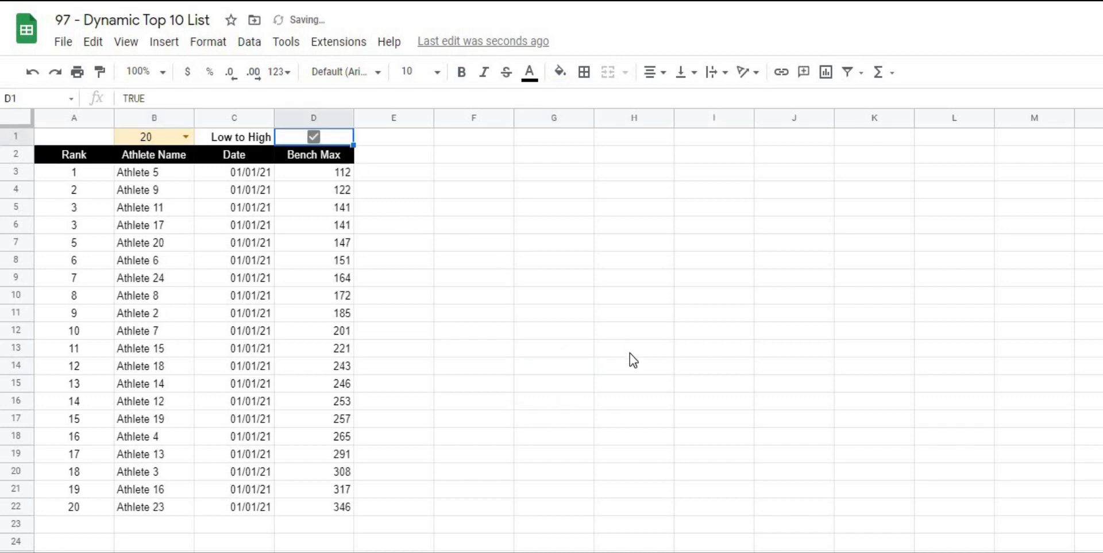
click(313, 136)
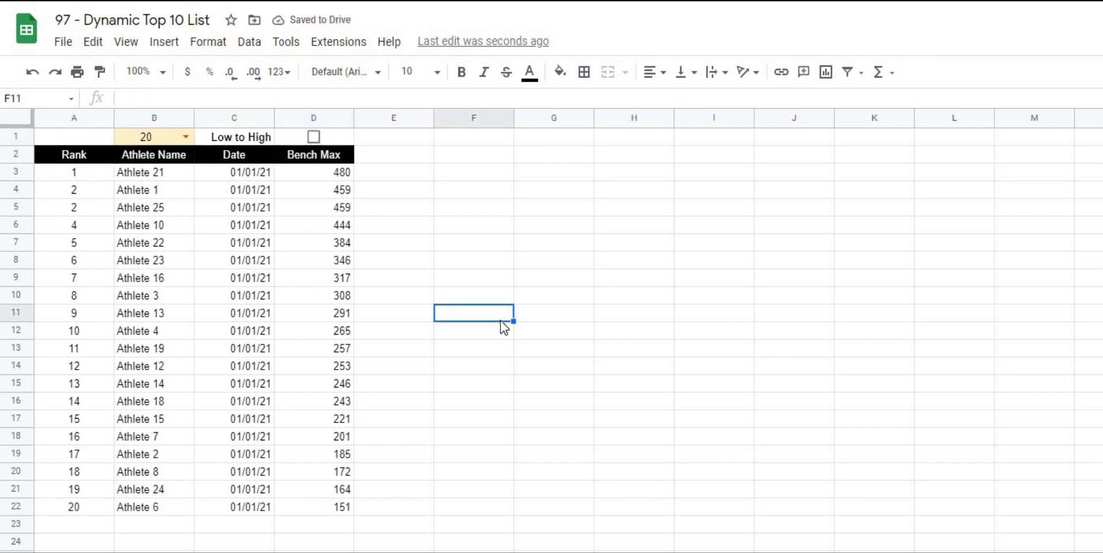
mouse_move(534, 373)
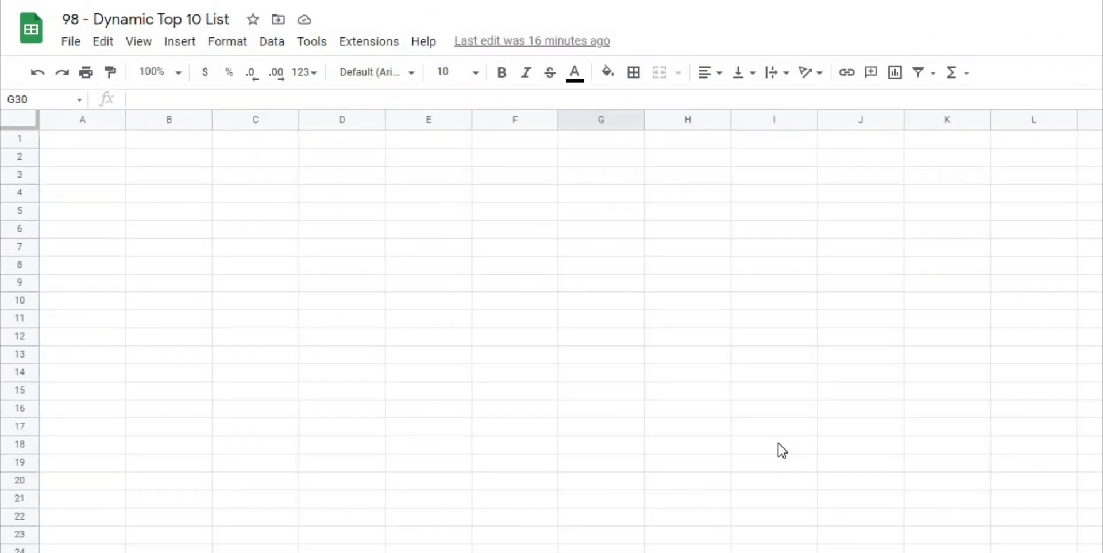
mouse_move(688, 498)
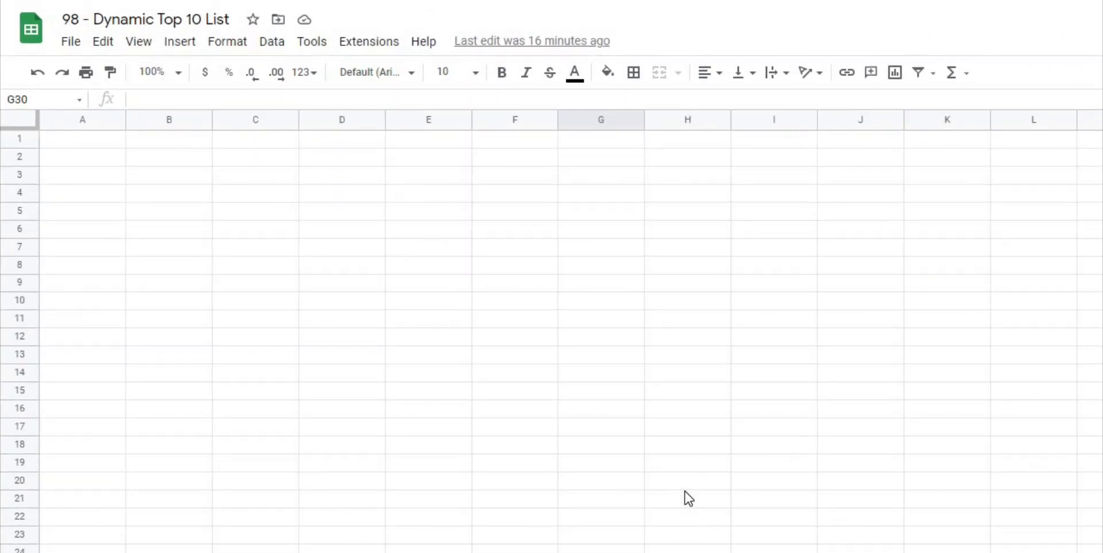
mouse_move(281, 464)
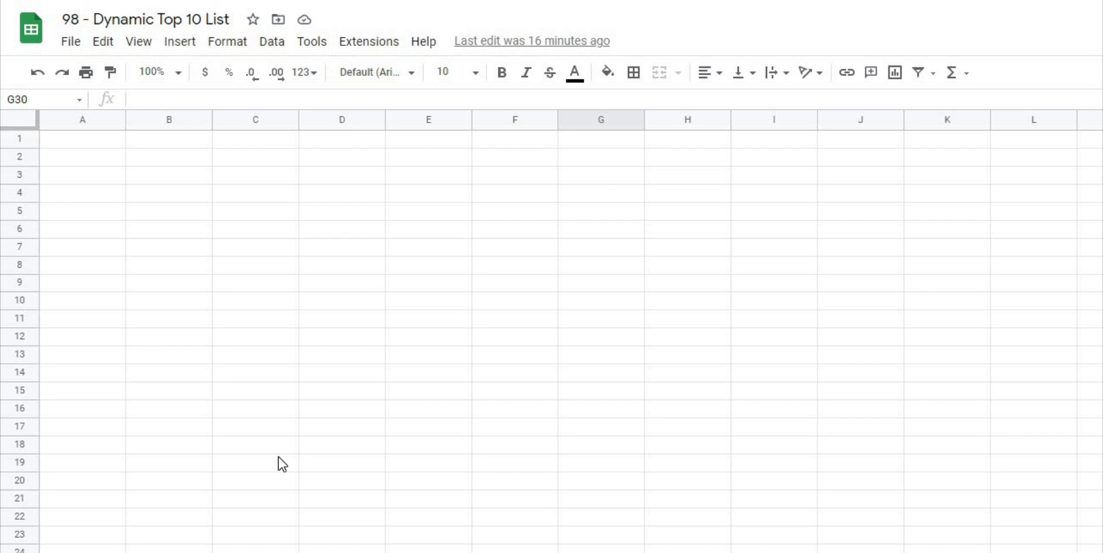
mouse_move(276, 459)
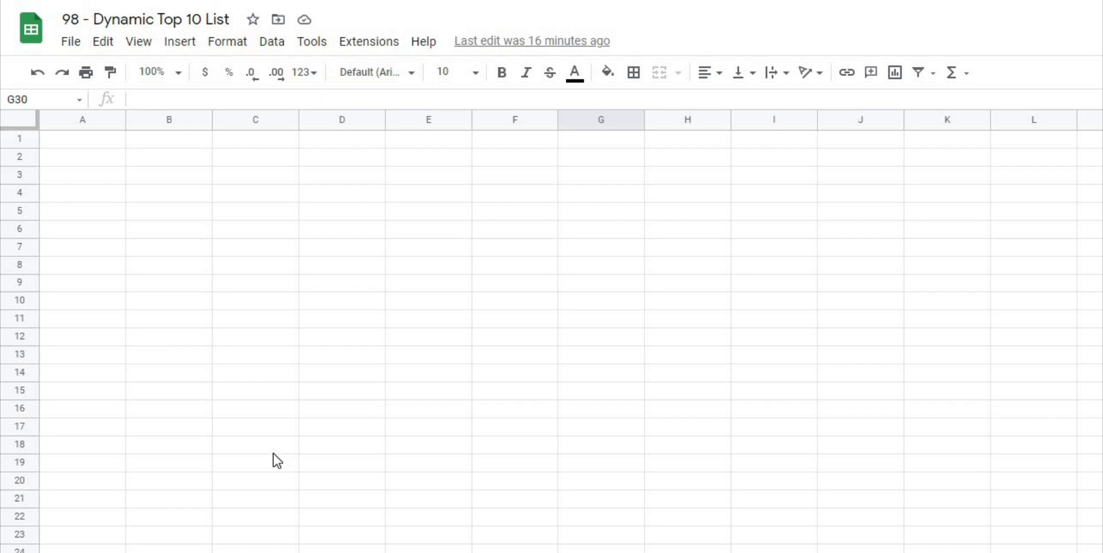
mouse_move(273, 461)
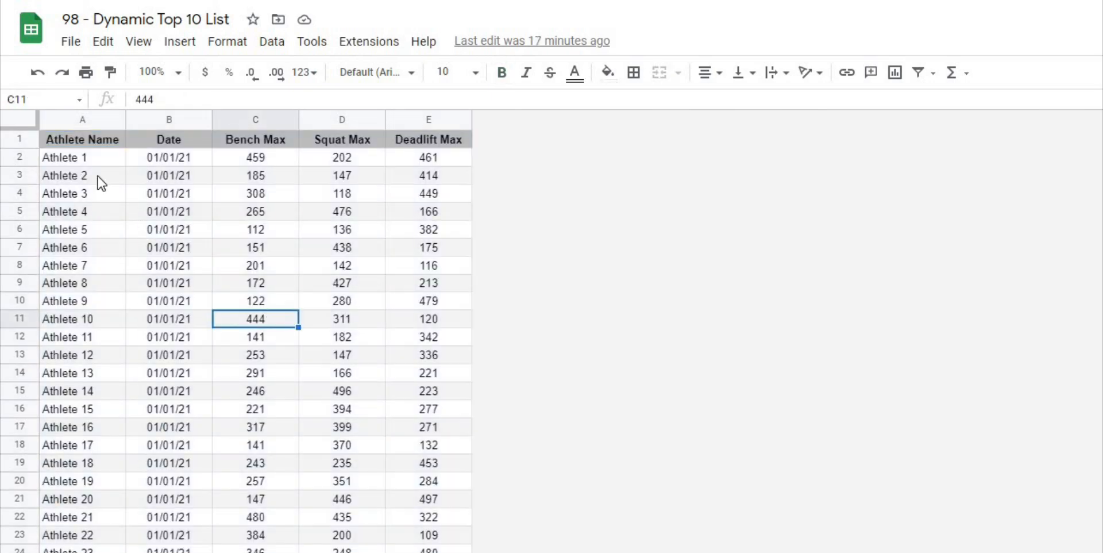
mouse_move(125, 144)
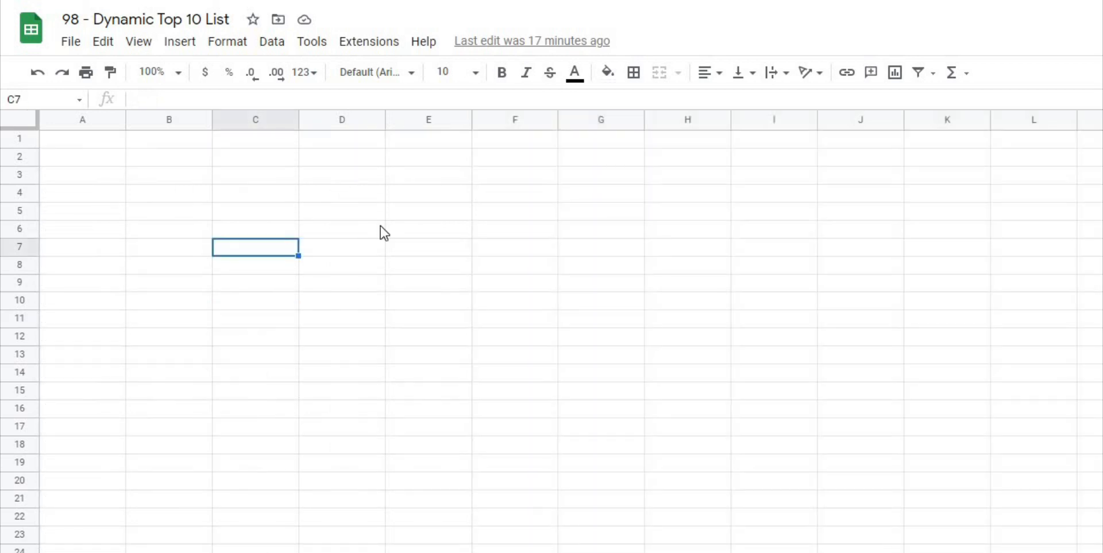
click(428, 301)
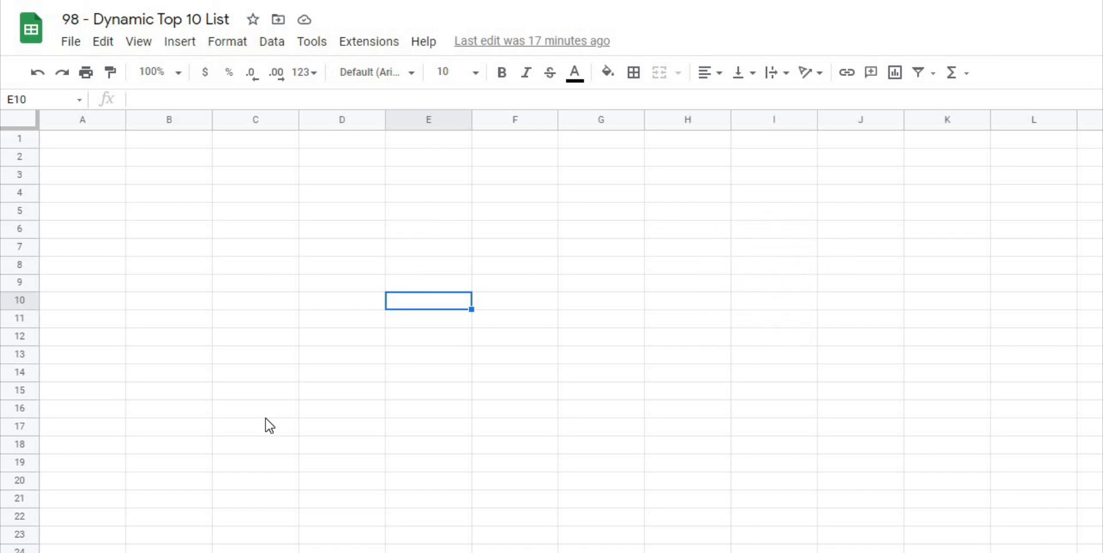
mouse_move(388, 403)
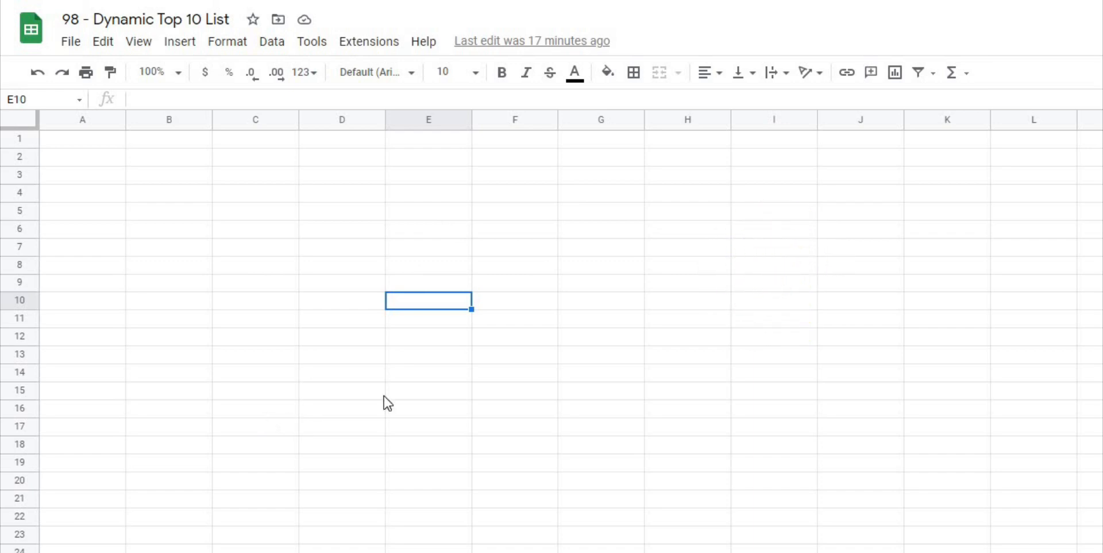
key(down)
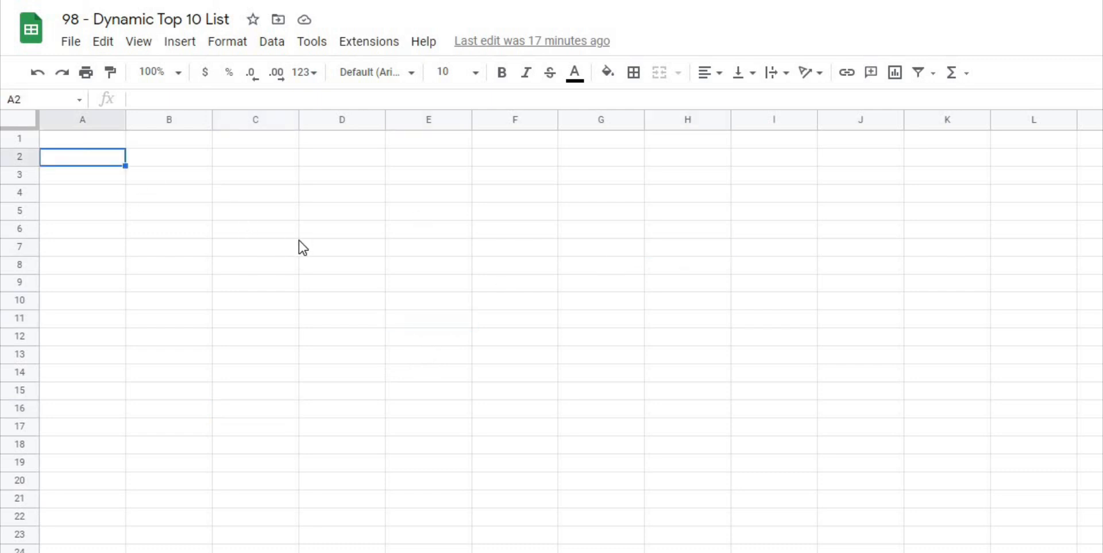
- Enter the headers RANK, Athlete Name, Date and Bench Max in C2:F2
click(254, 157)
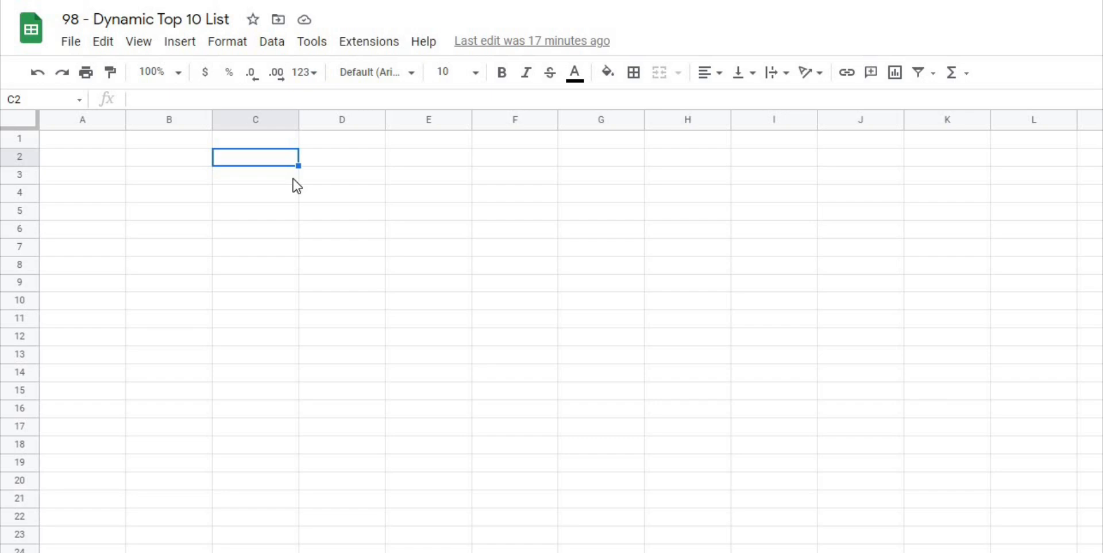
text(R)
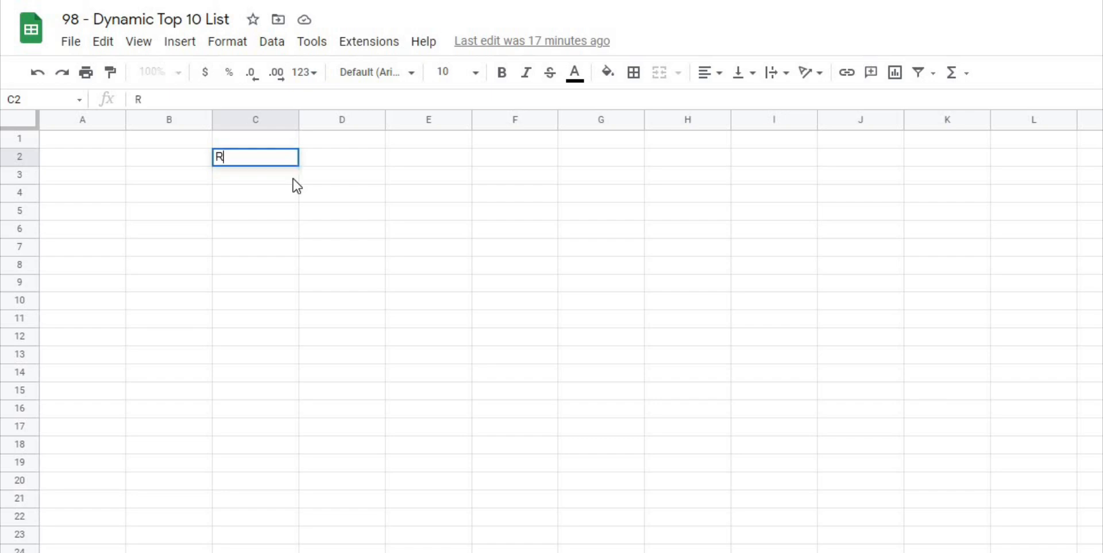
text(Athlete)
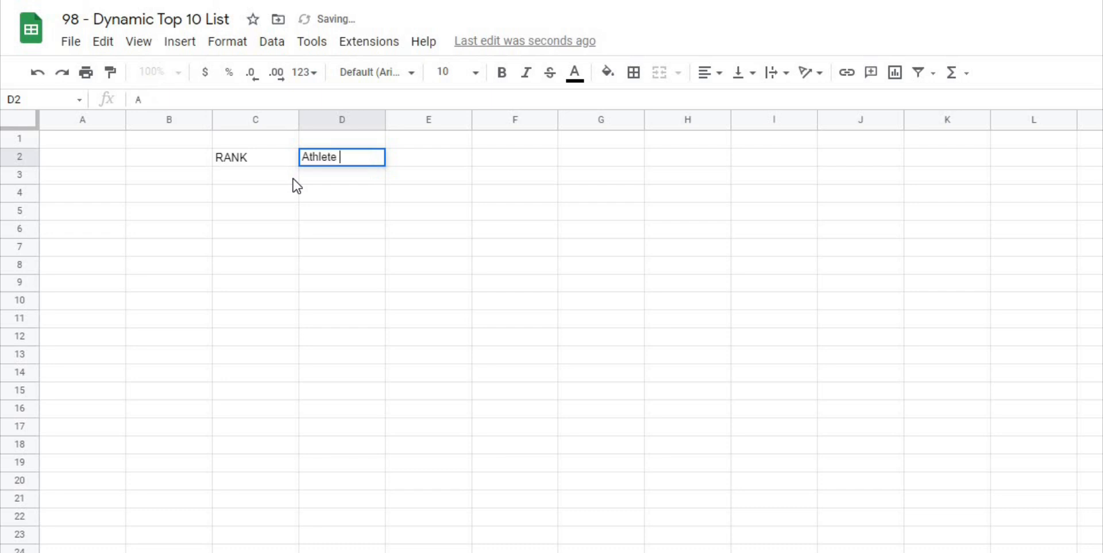
text(DA)
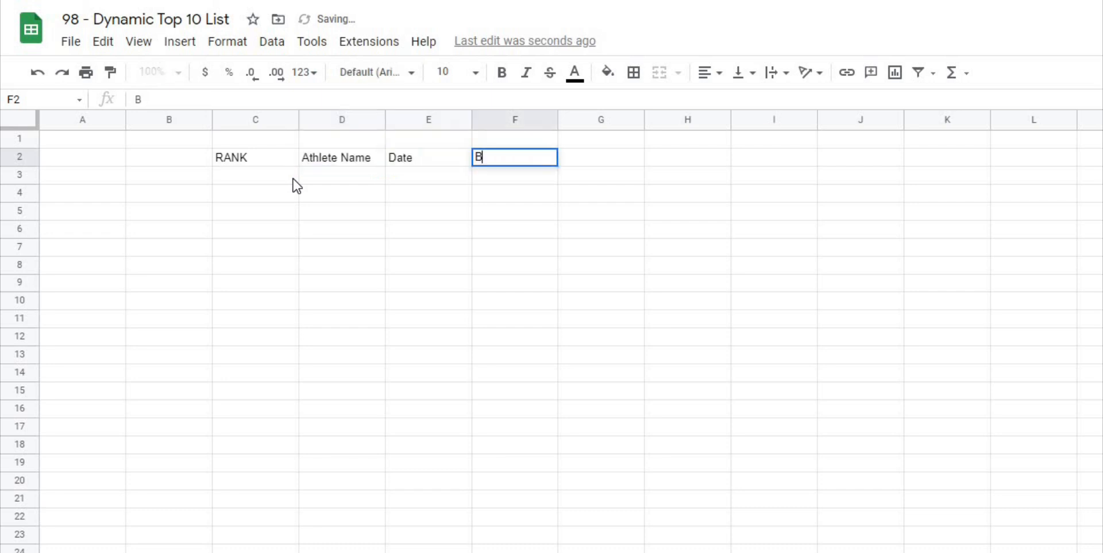
text(Bench Max)
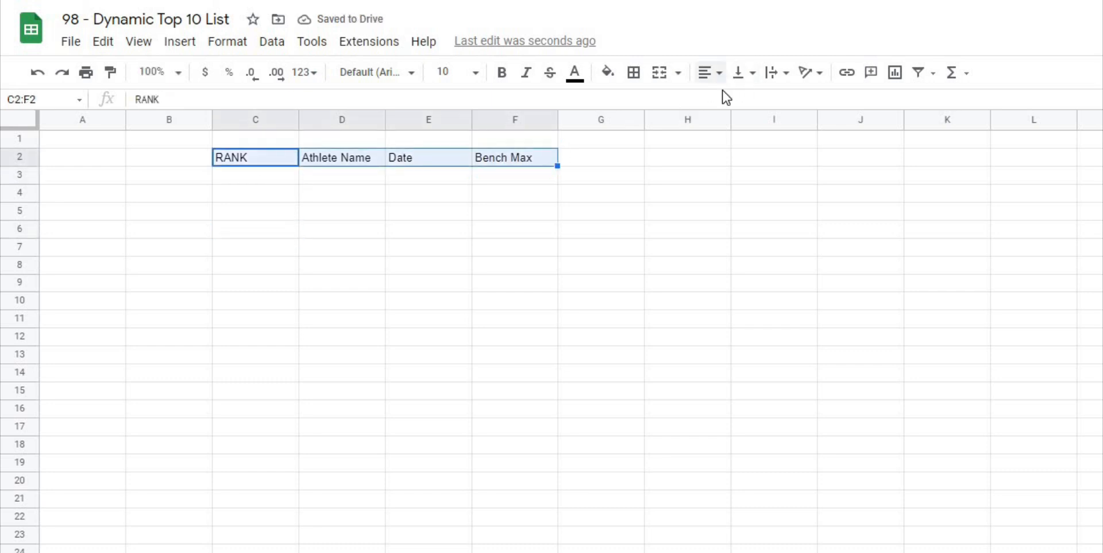
- Center the header cells and style them white text on black fill
click(705, 72)
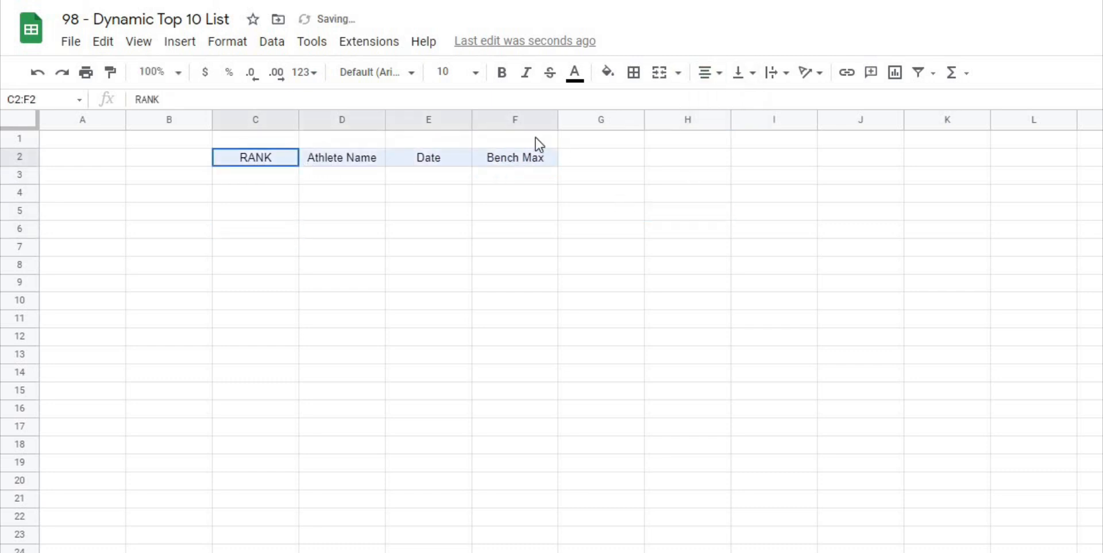
click(606, 72)
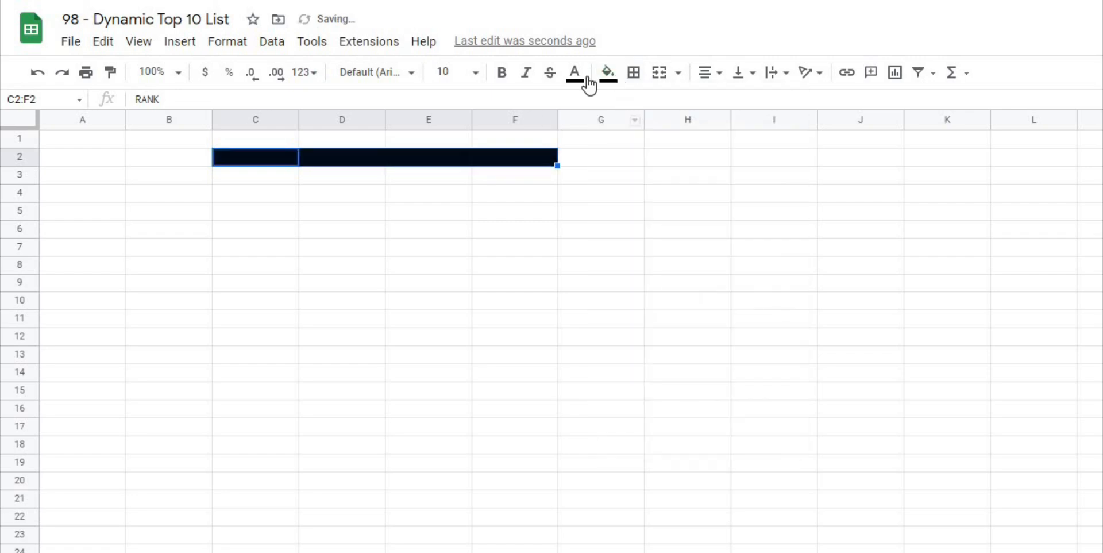
click(600, 301)
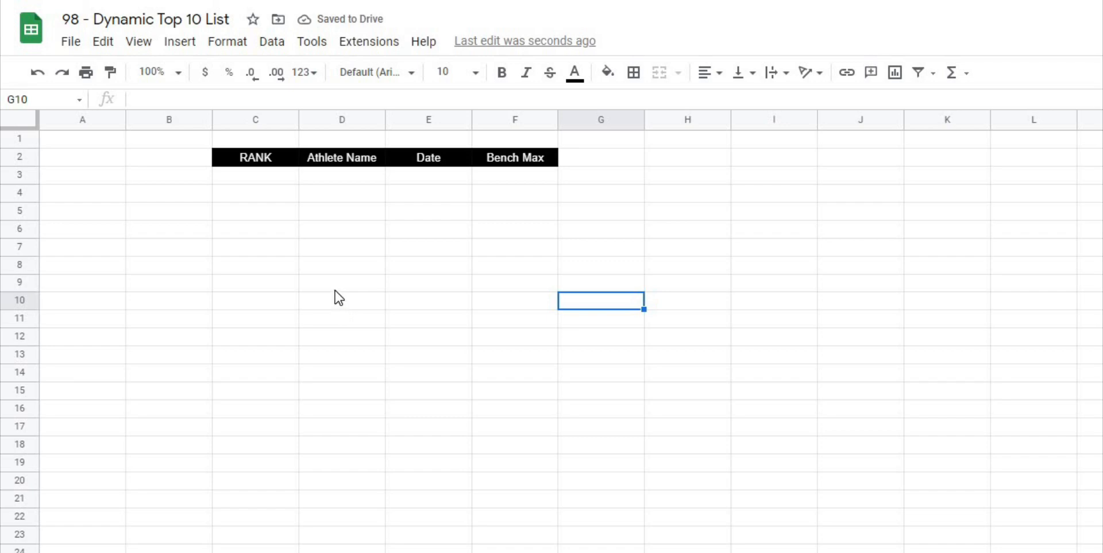
click(514, 265)
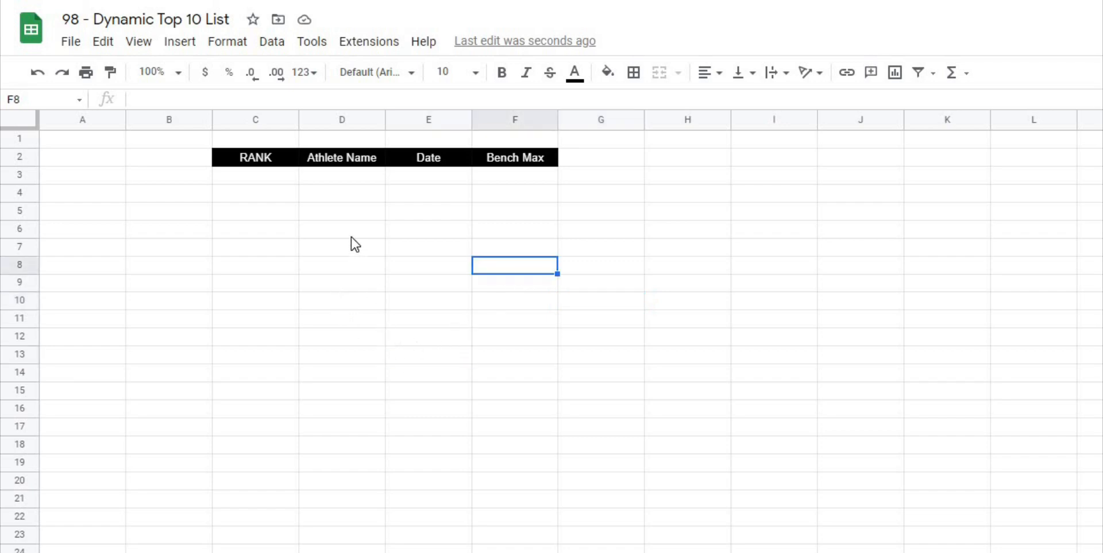
- Enter =sortn(Data!A2:C, 10, false, Data!C2:C, False) in D3 to list the top 10
click(342, 174)
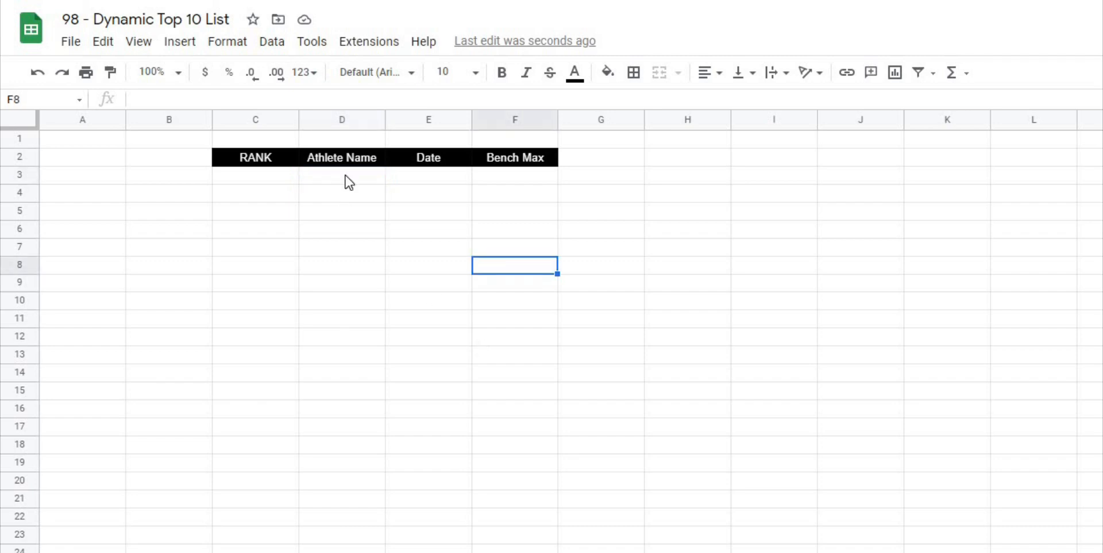
click(342, 175)
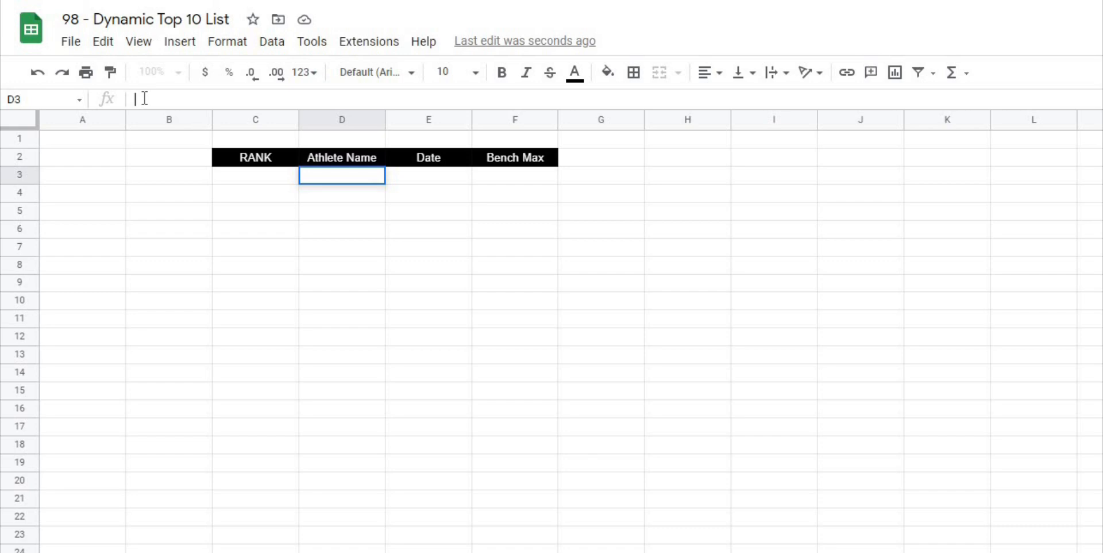
text(=sortn(Data!A2:)
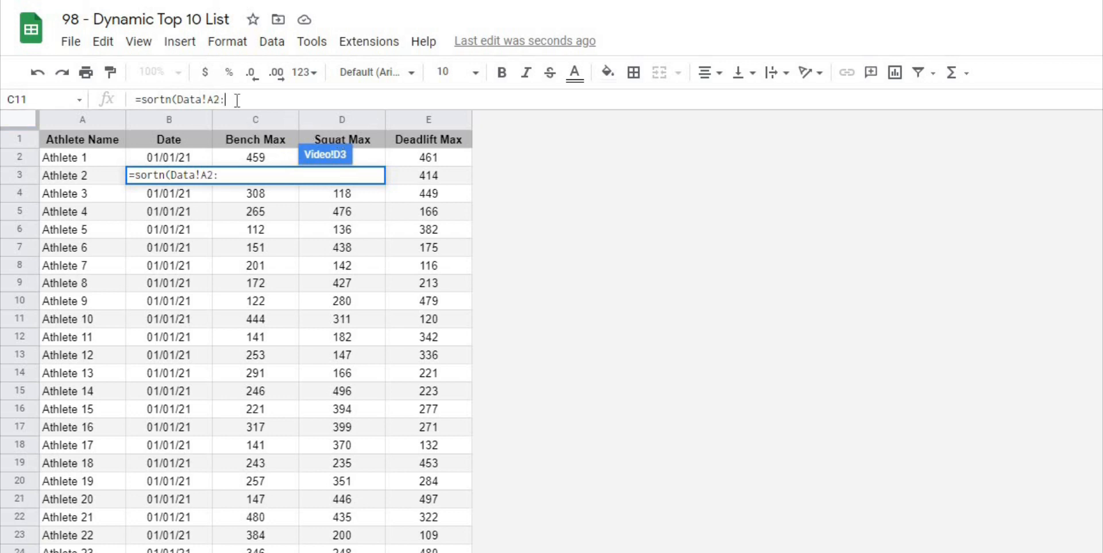
text(C)
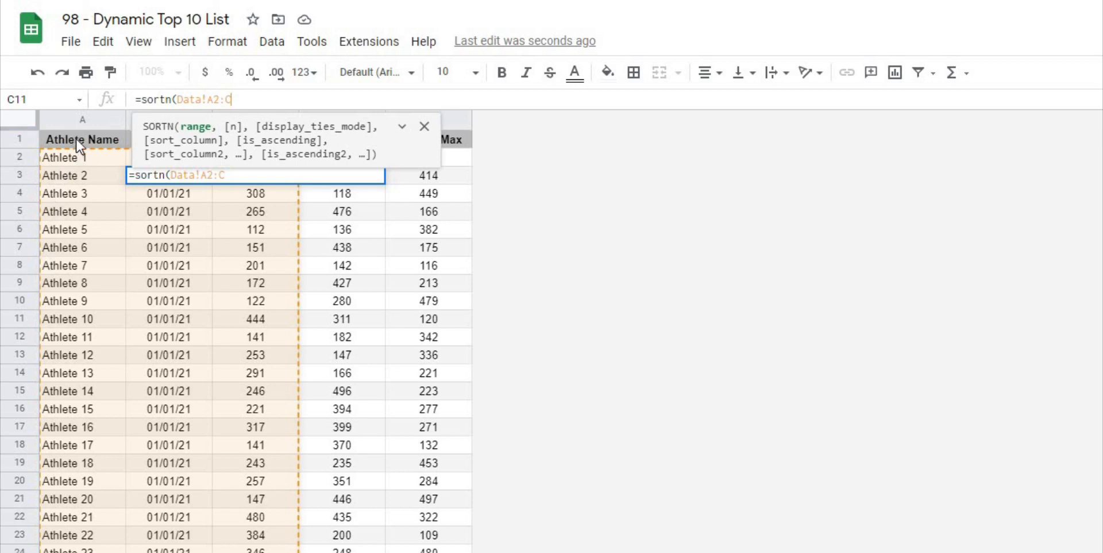
mouse_move(273, 248)
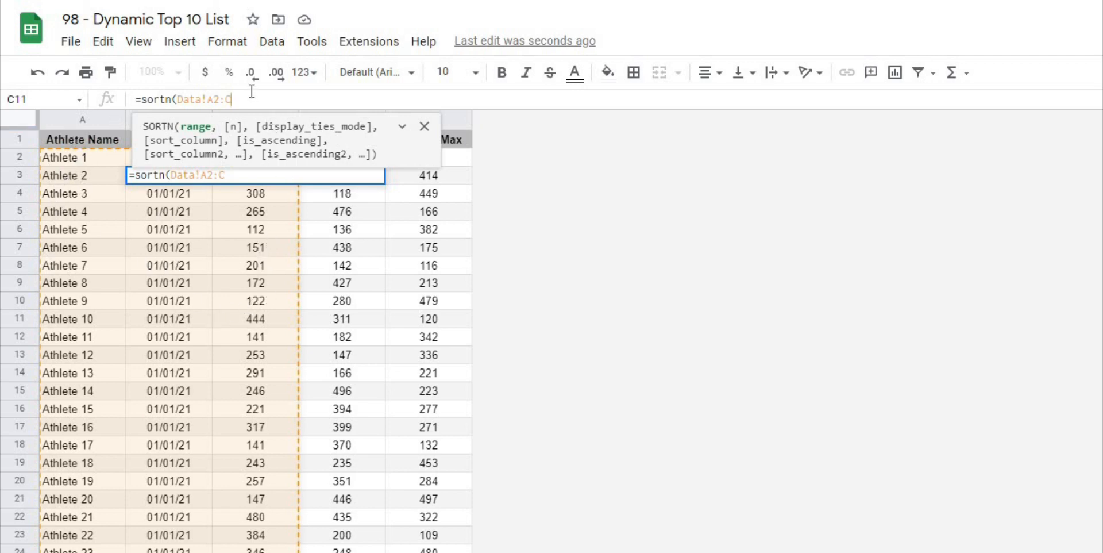
text(,)
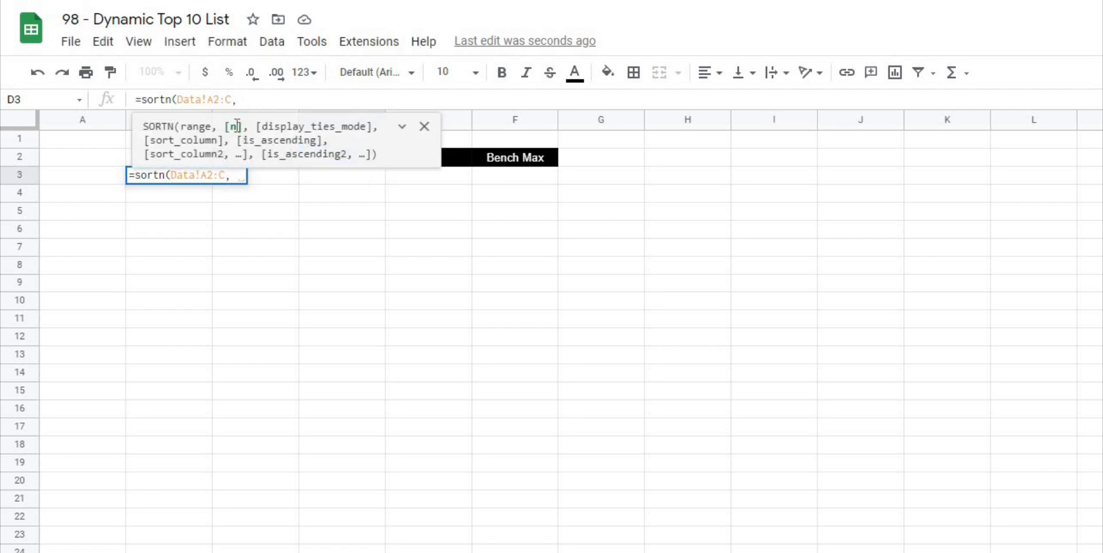
text(1)
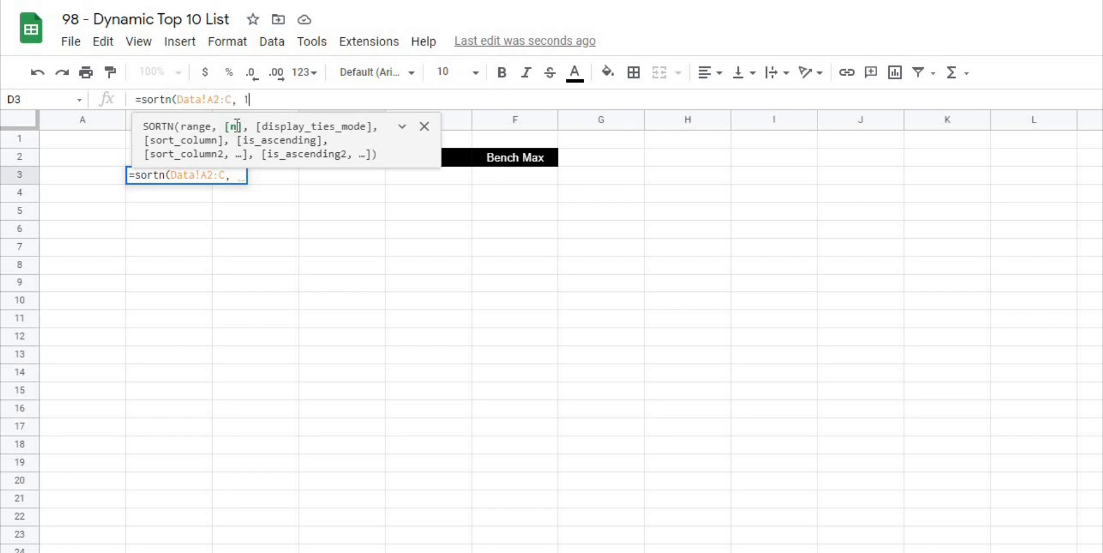
text(0)
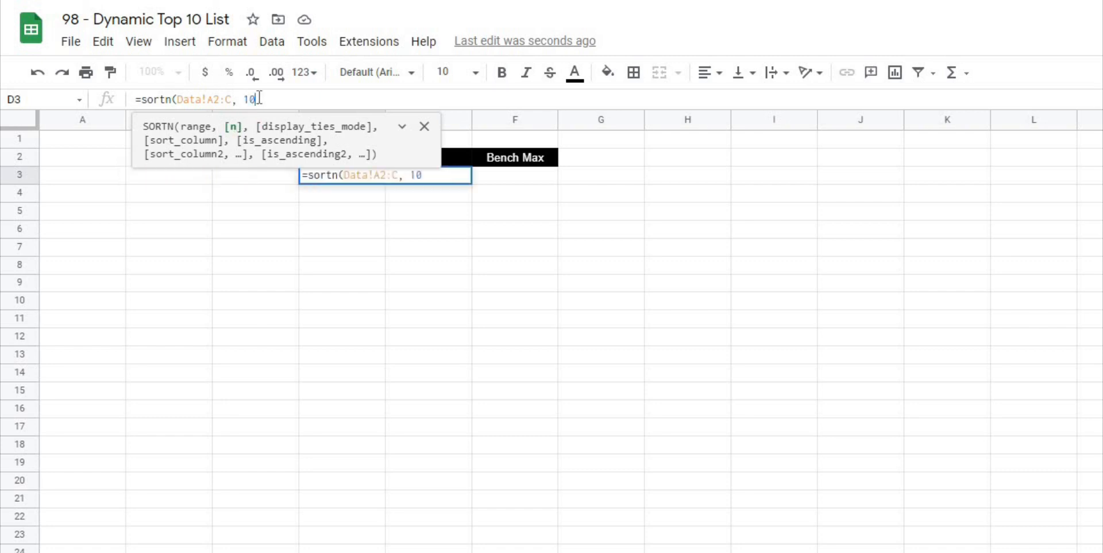
text(,)
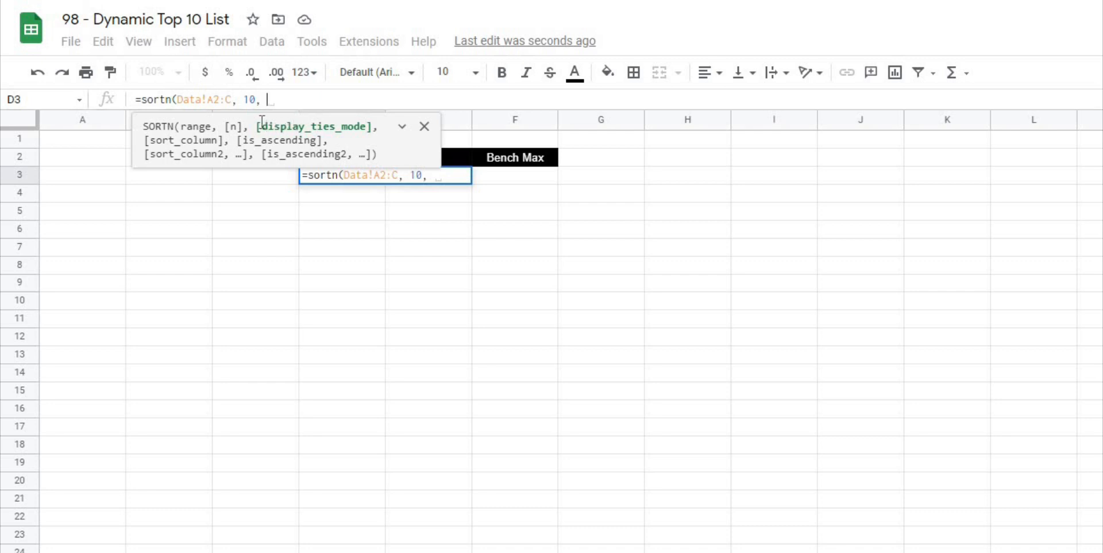
mouse_move(299, 97)
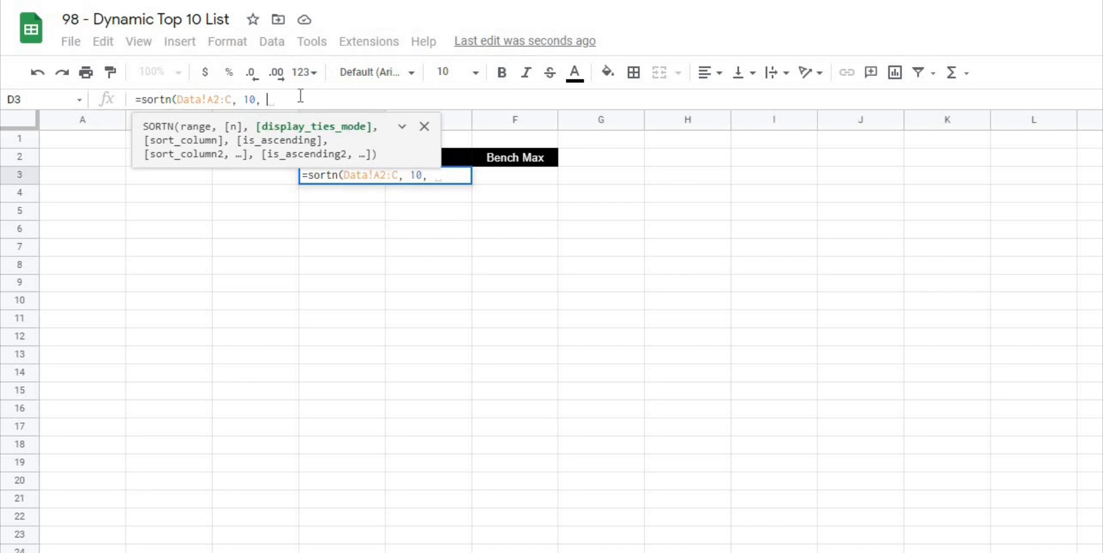
text(false,)
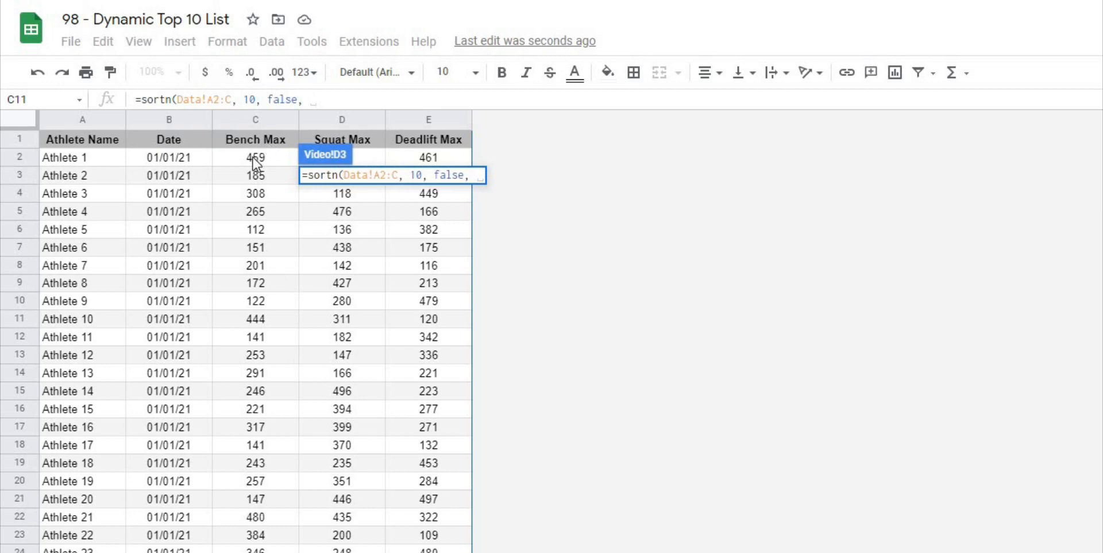
text(Data!C2)
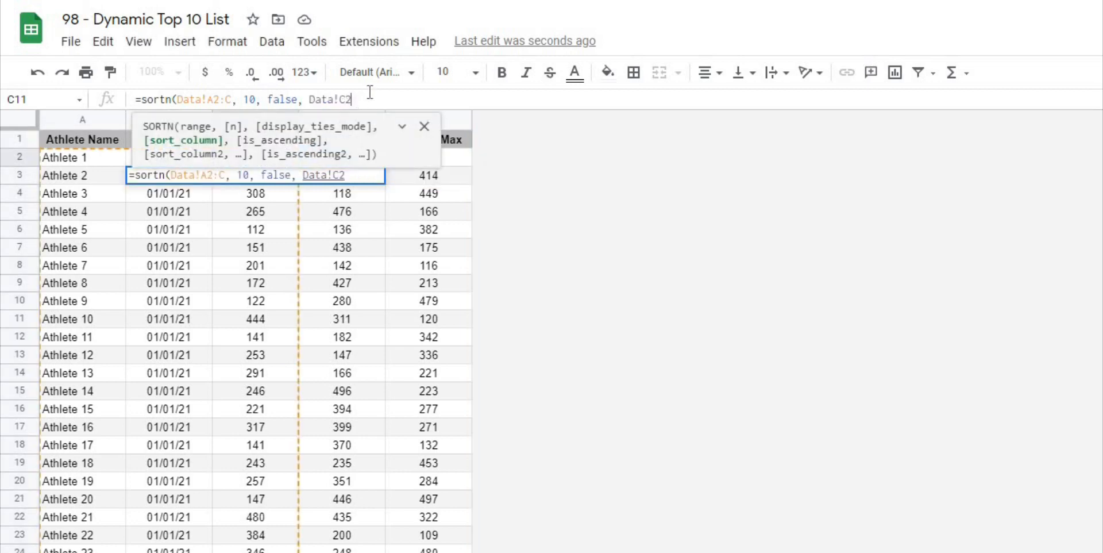
text(:C)
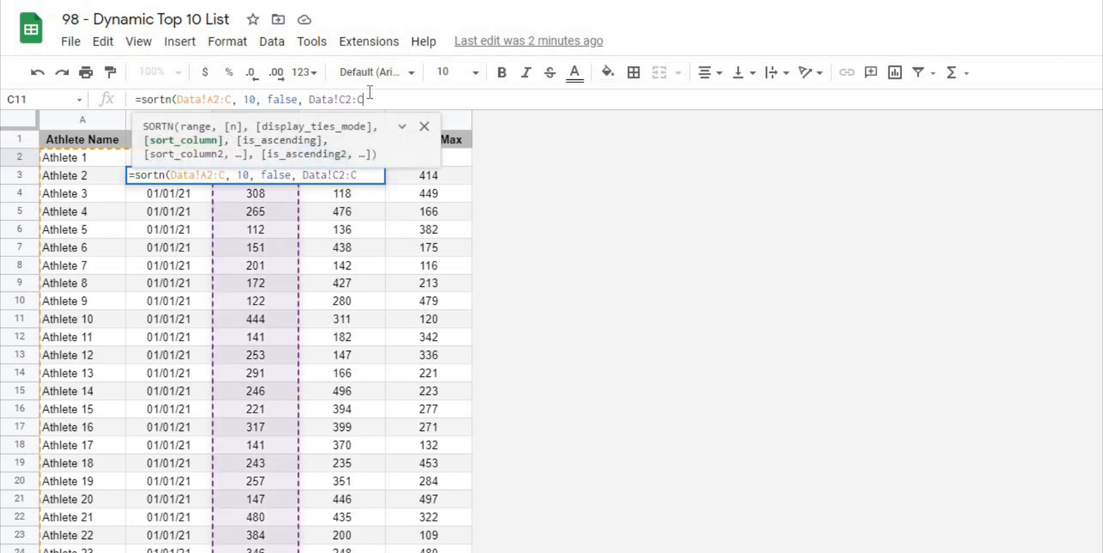
text(,)
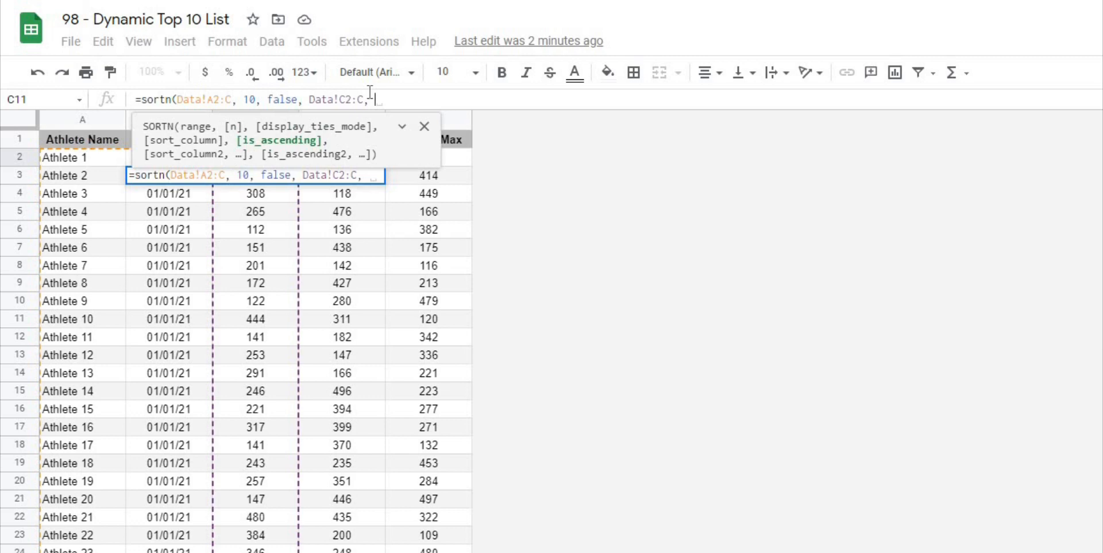
text(False)
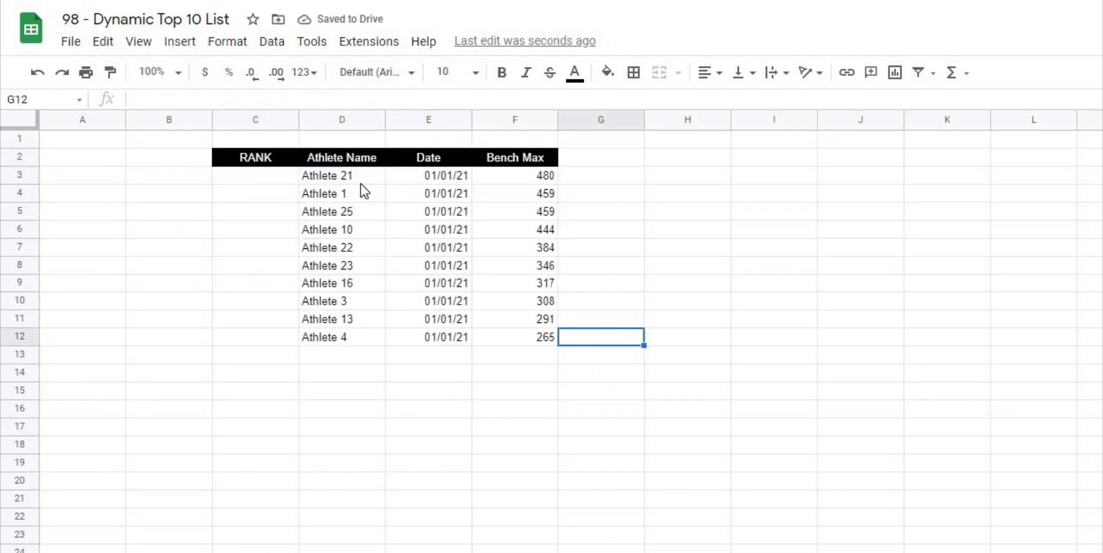
click(342, 175)
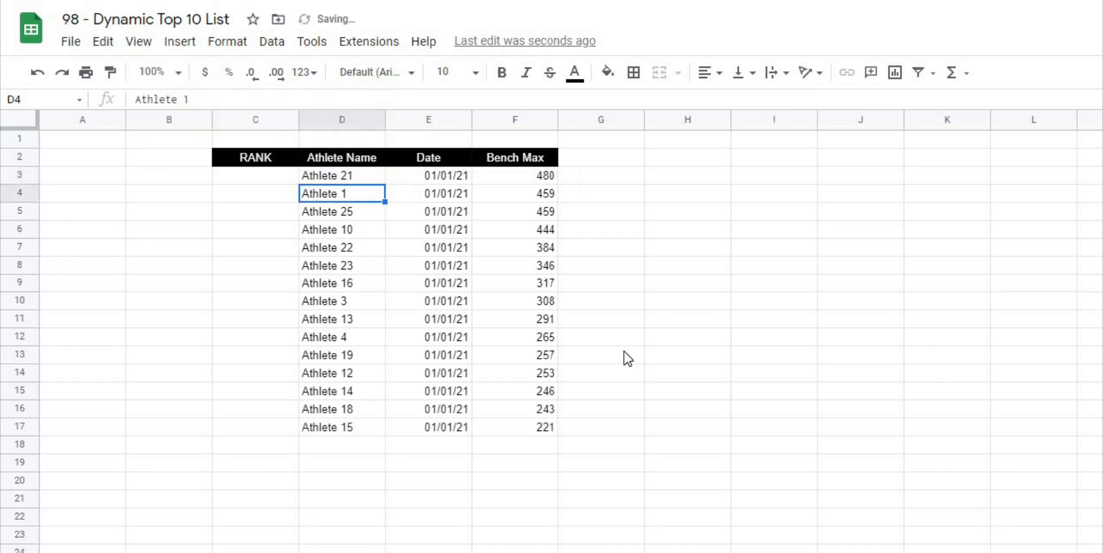
click(342, 175)
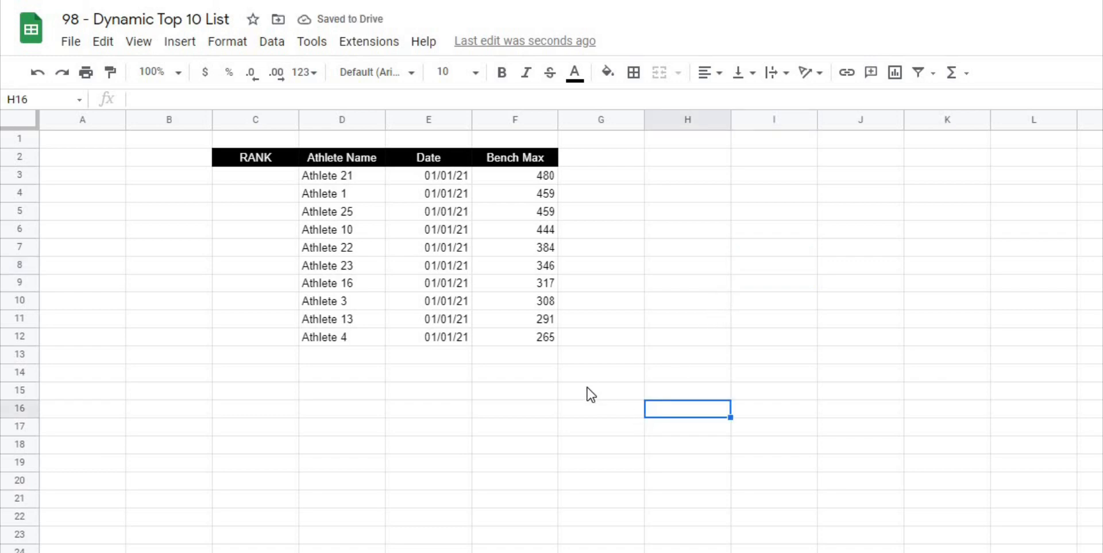
click(342, 138)
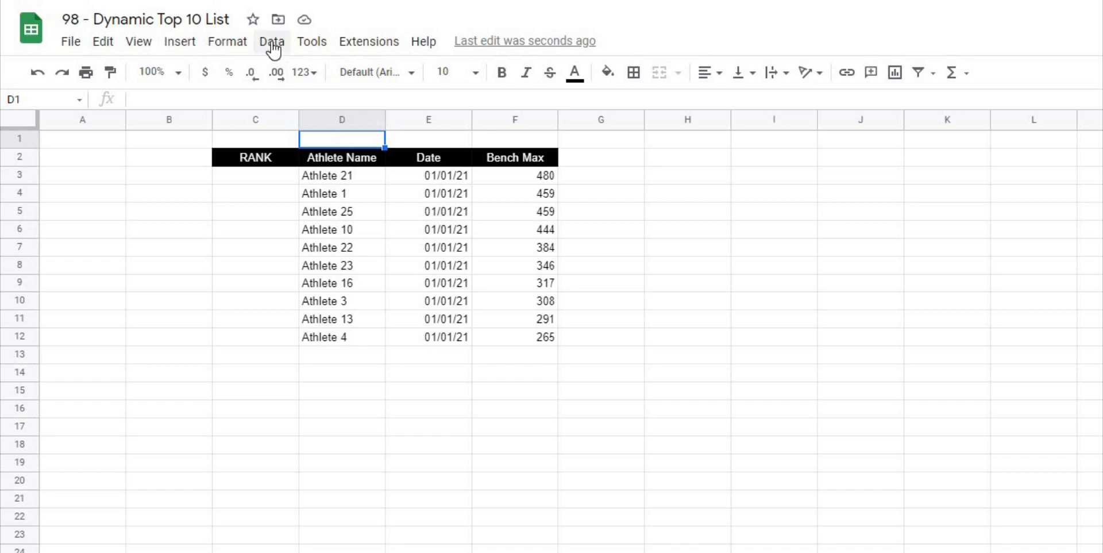
- Add a list-of-items validation to D1 with options 5, 10, 15, 20, 25
click(272, 41)
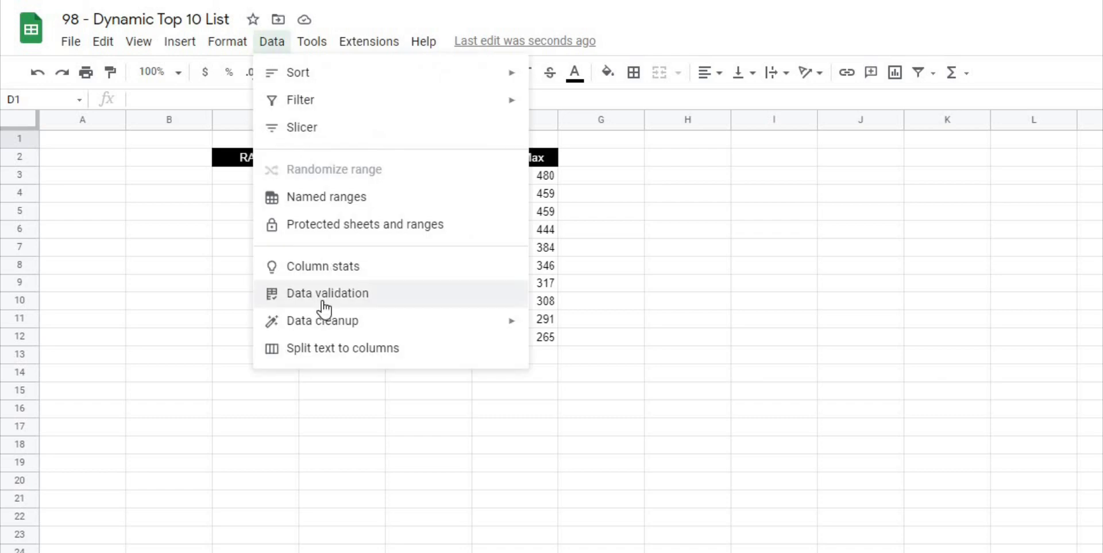
click(327, 293)
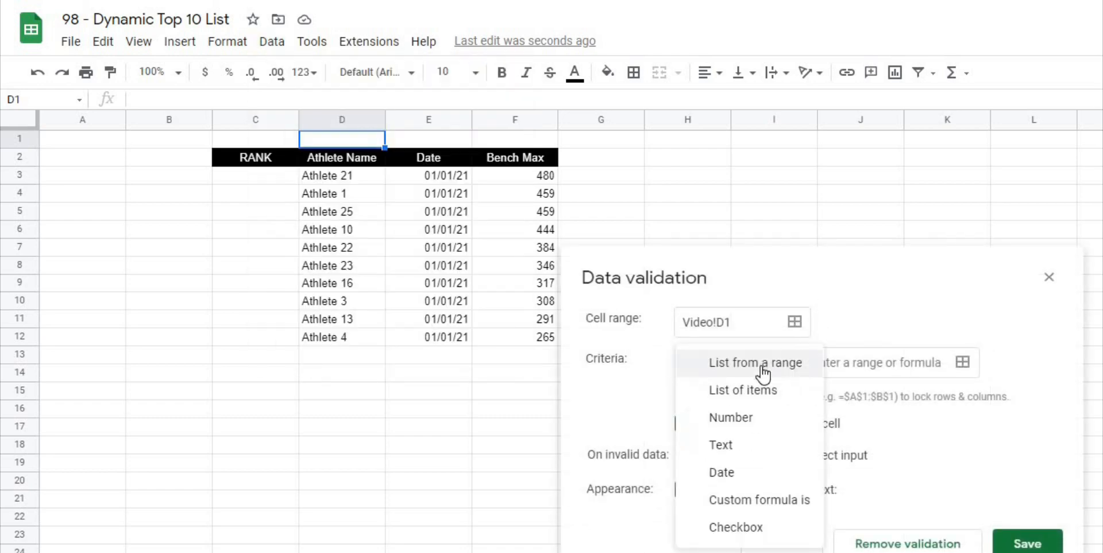
click(742, 390)
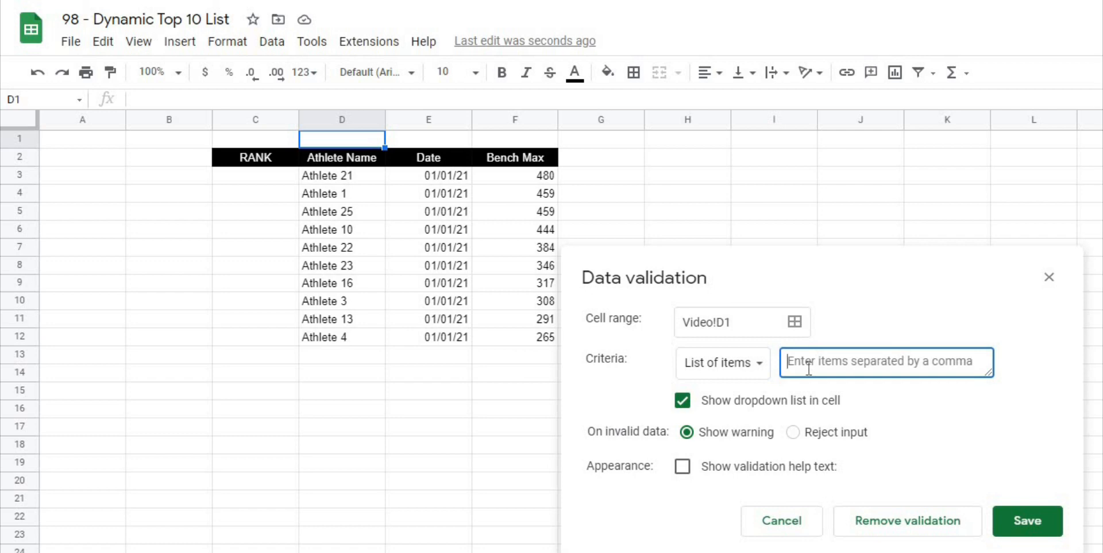
text(5, 10, 15)
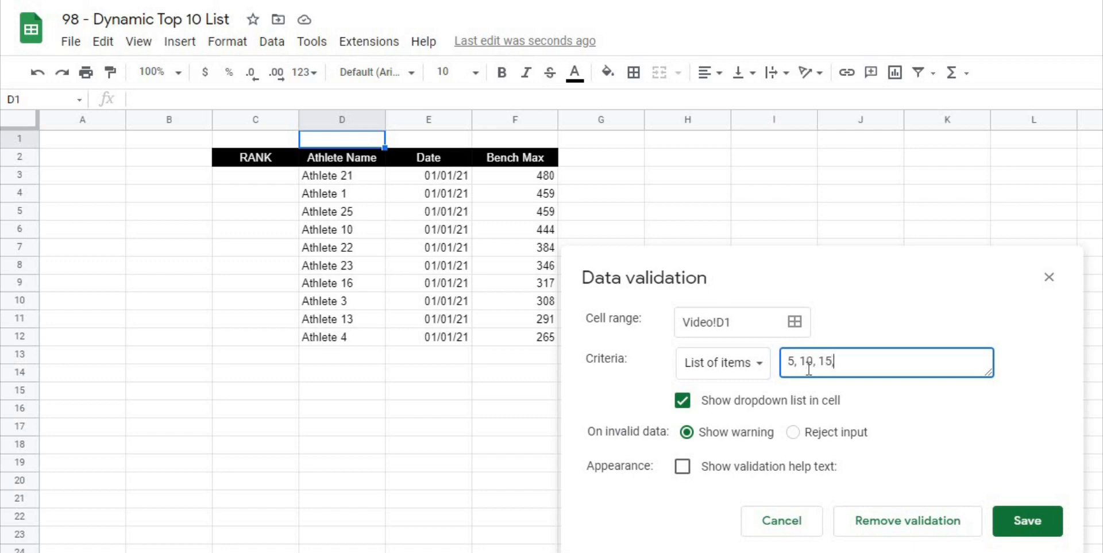
text(, 20, 25)
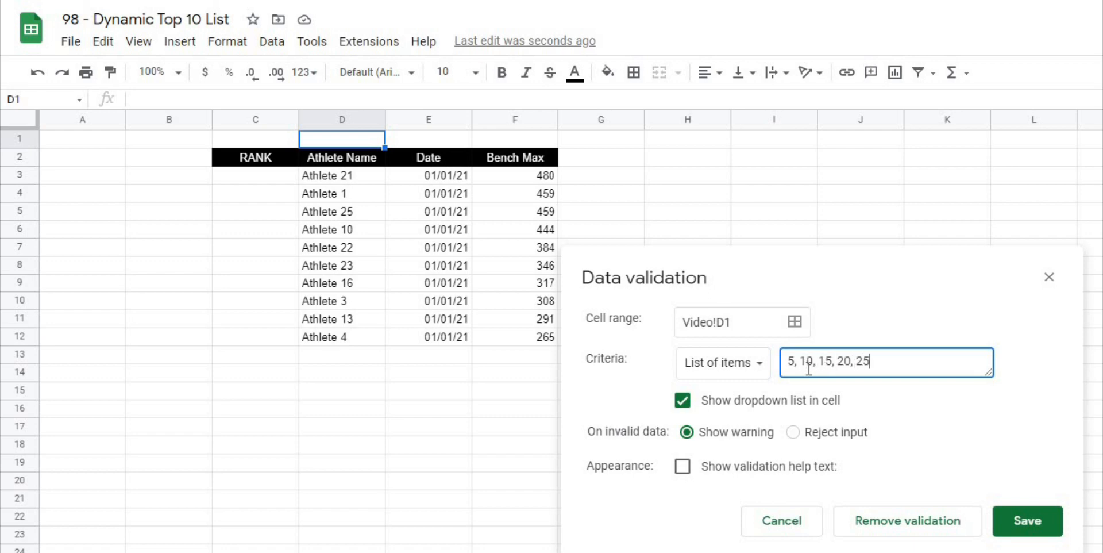
click(1026, 520)
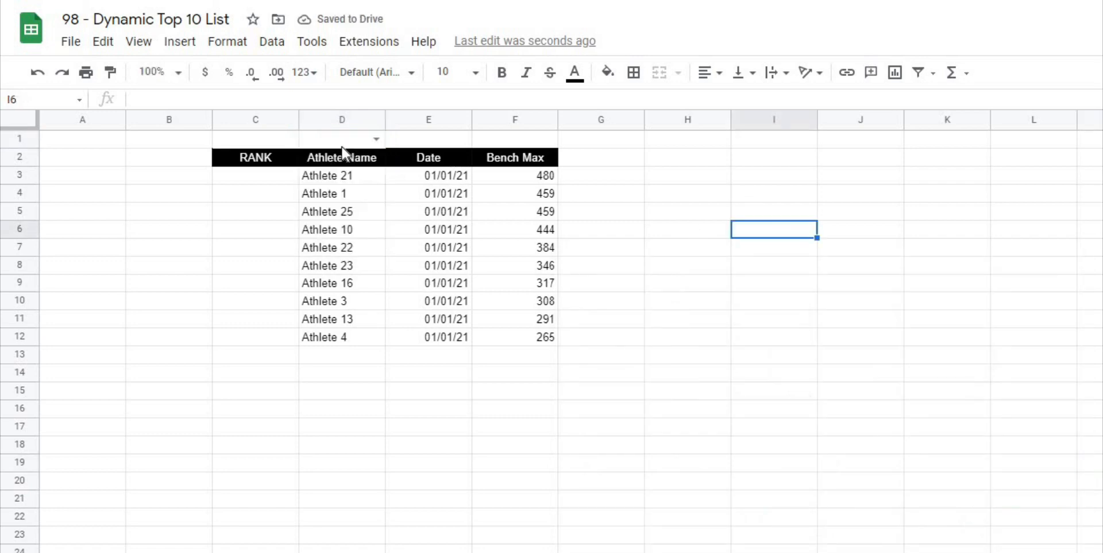
- Fill the count cell D1 yellow, then select the SORTN cell D3
click(603, 72)
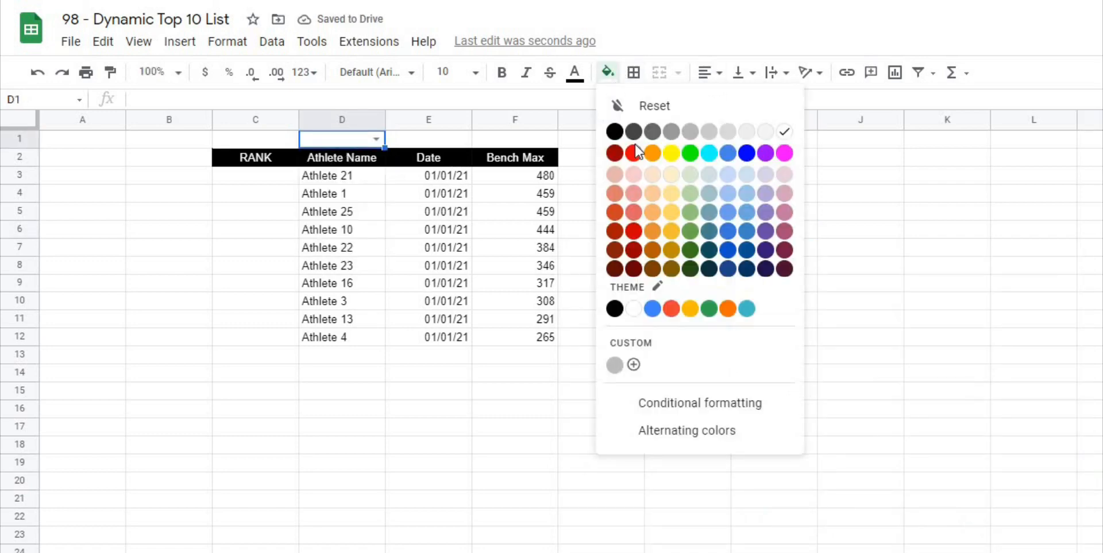
click(668, 153)
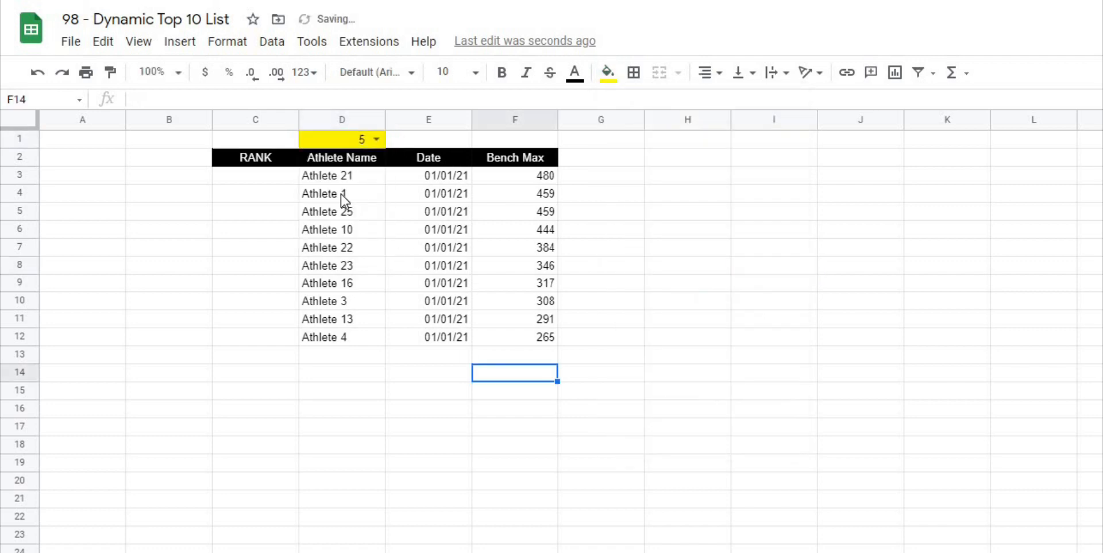
click(342, 175)
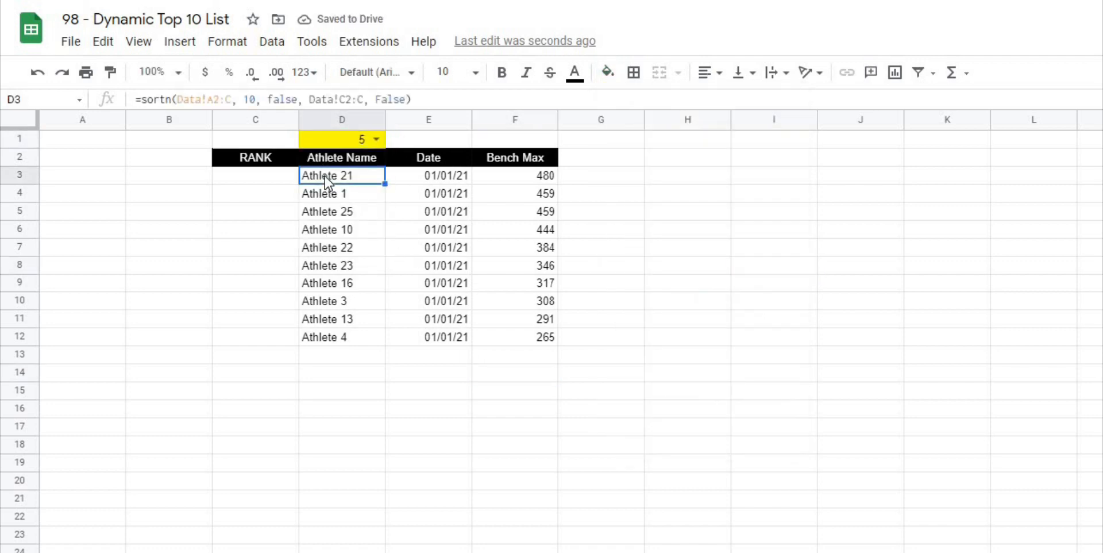
- Replace the SORTN count 10 with a D1 reference and set D1 to 15
click(255, 99)
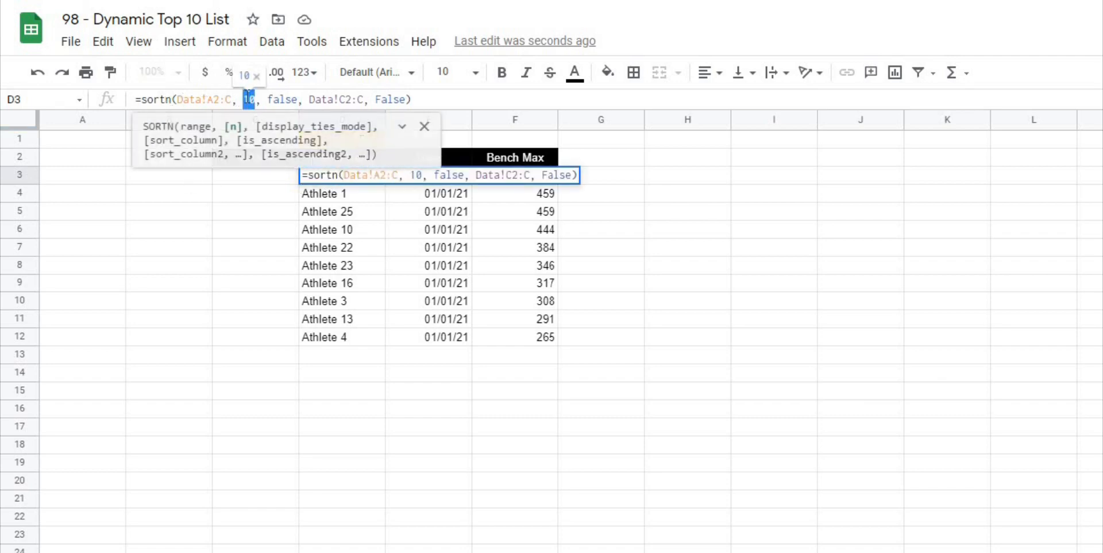
key(Delete)
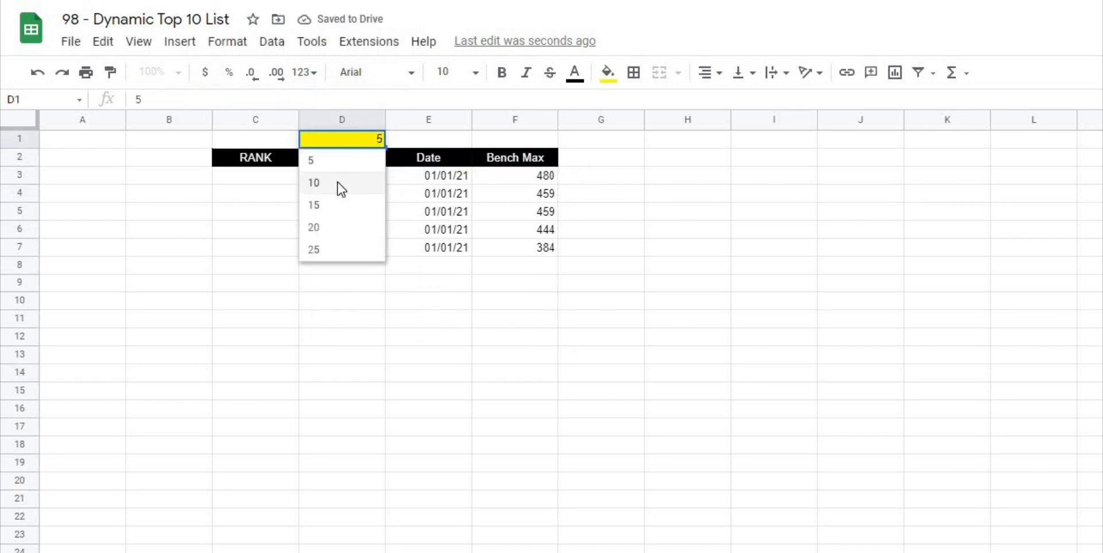
click(313, 204)
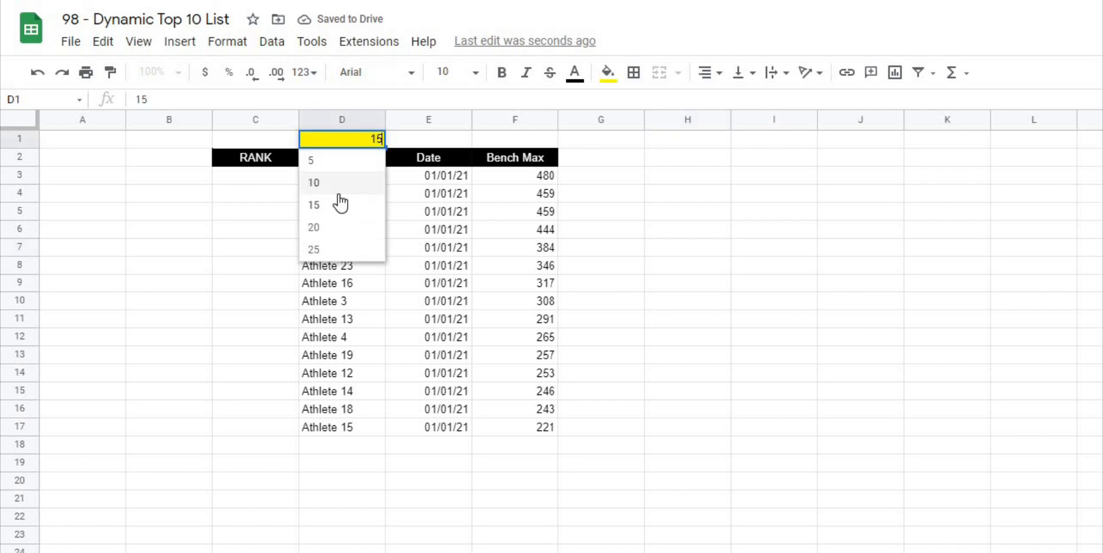
click(313, 204)
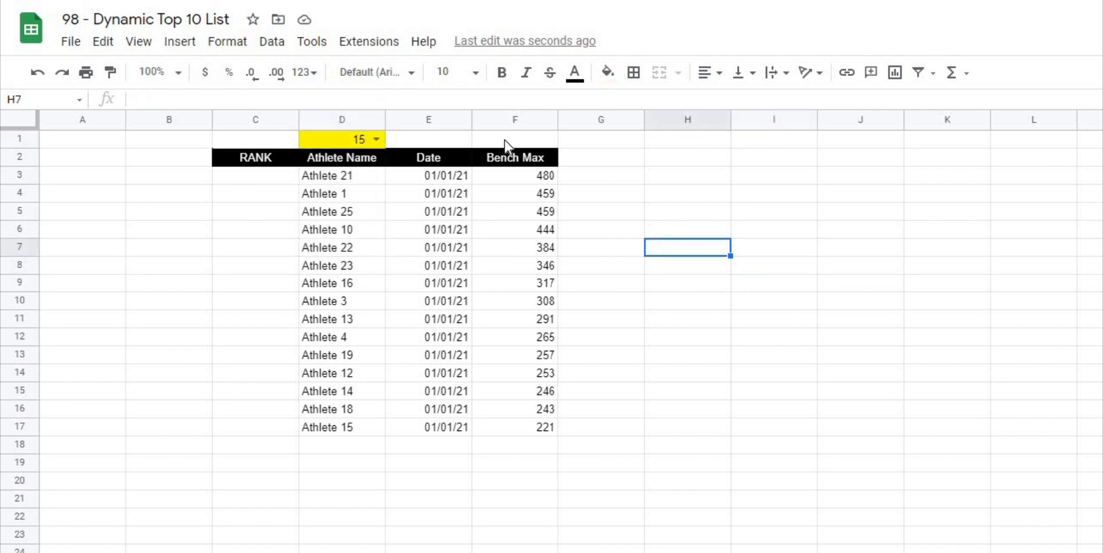
click(687, 229)
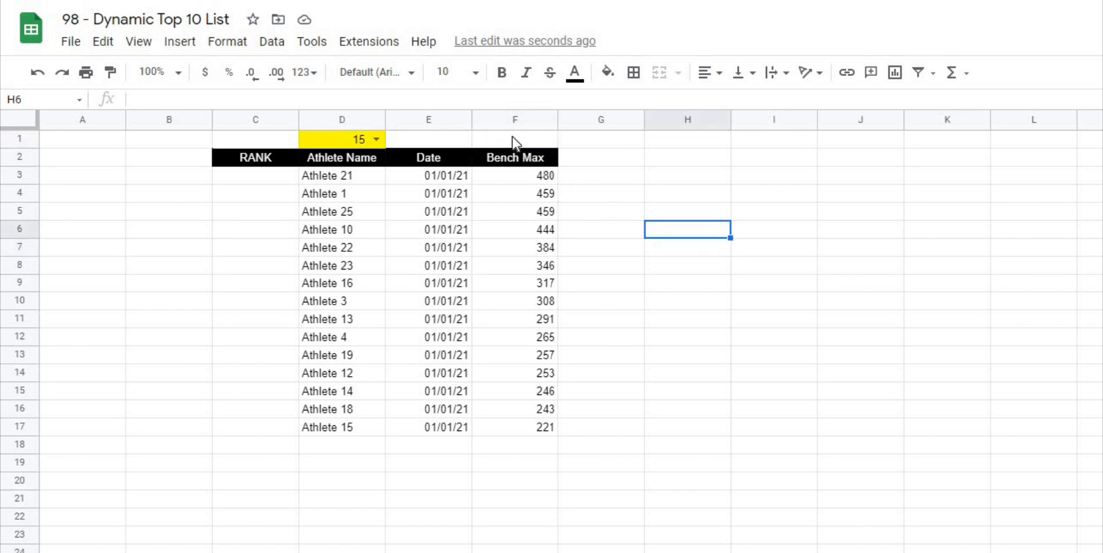
- Insert a checkbox in F1, then tick and untick it to test
click(179, 41)
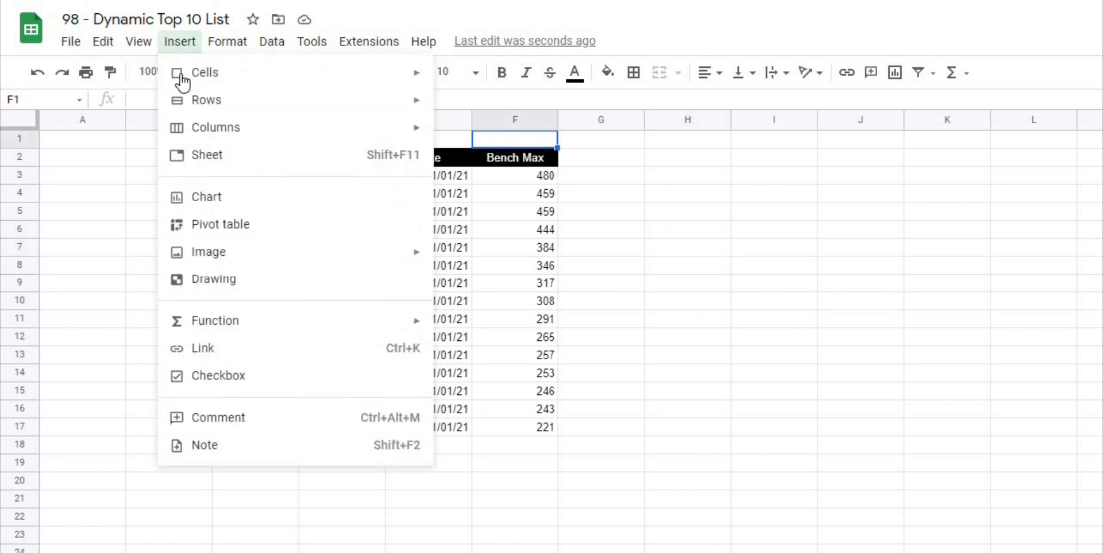
click(688, 336)
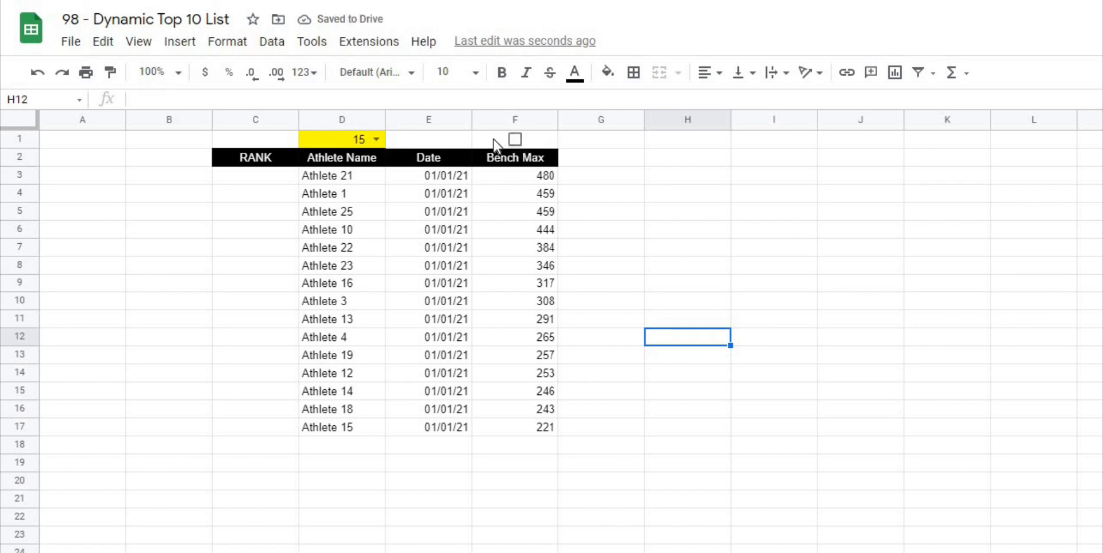
click(515, 138)
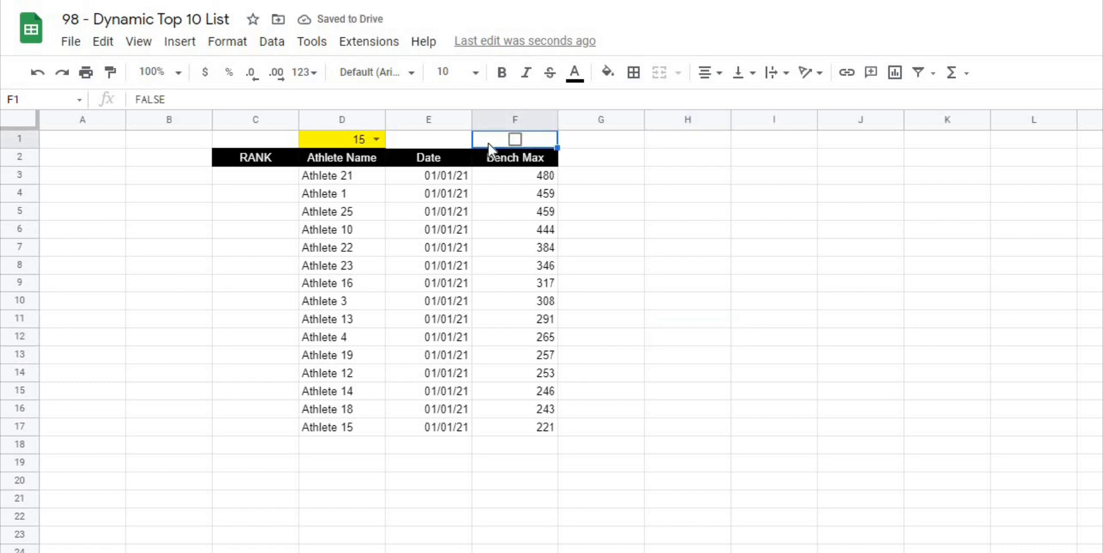
click(514, 138)
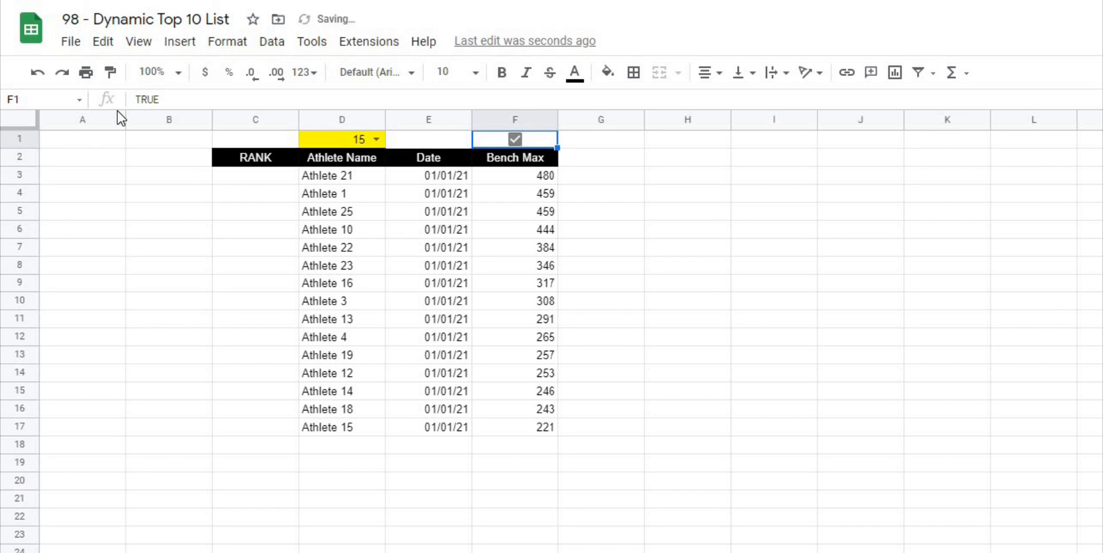
click(515, 138)
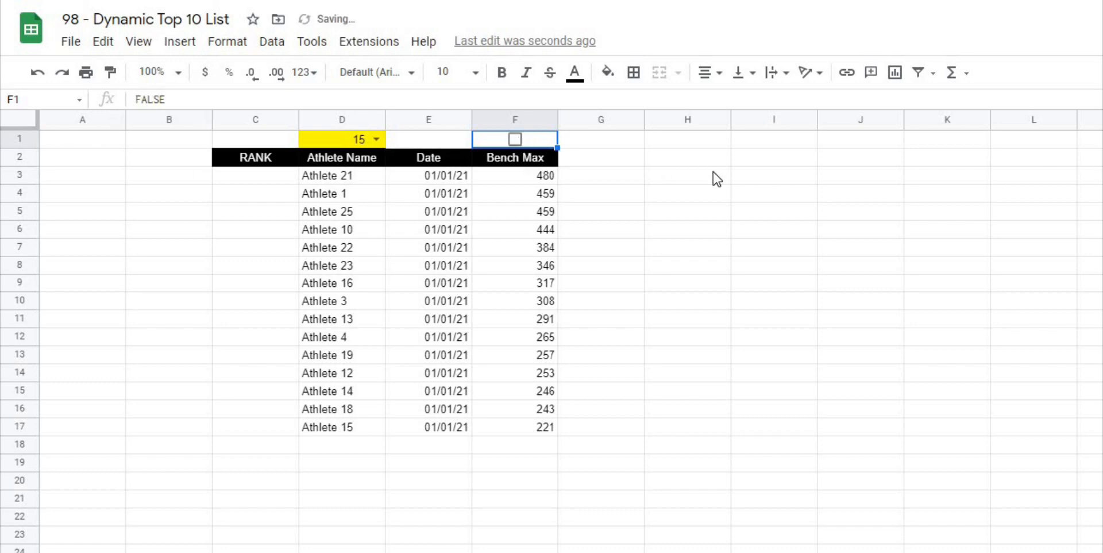
click(687, 175)
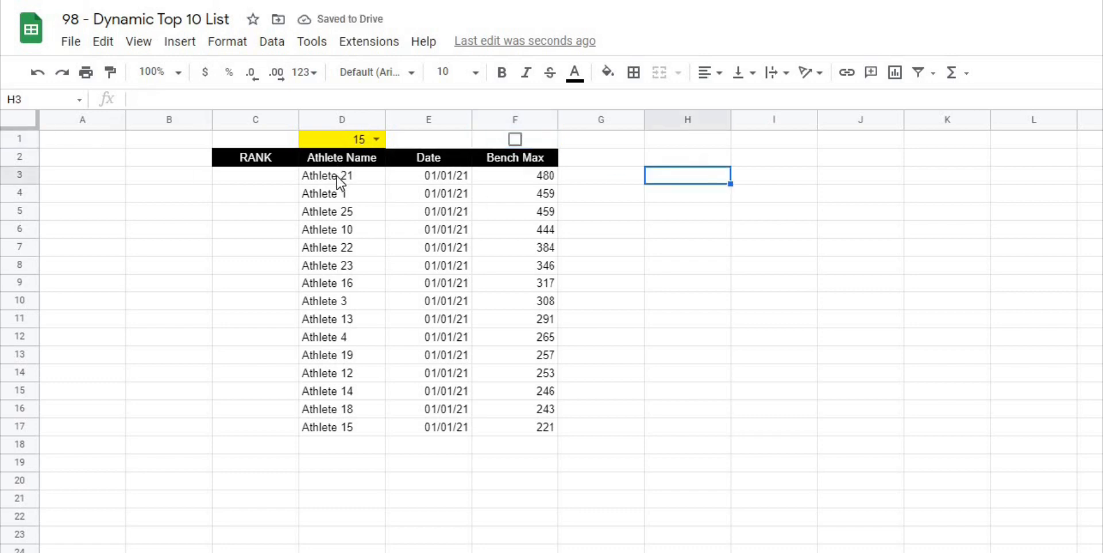
- Replace the final False argument in D3's SORTN formula with a reference to F1
click(341, 175)
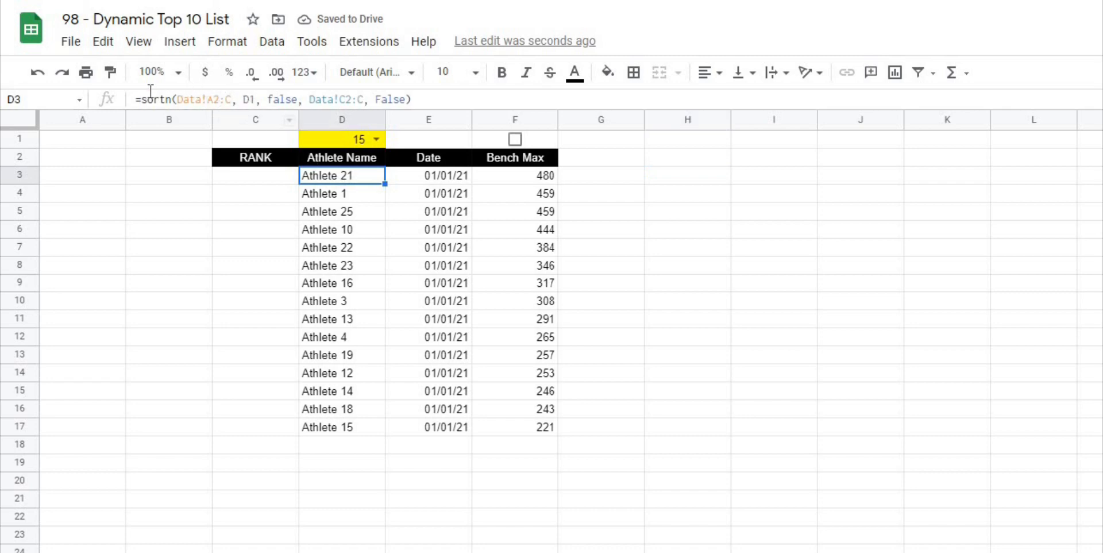
double_click(342, 175)
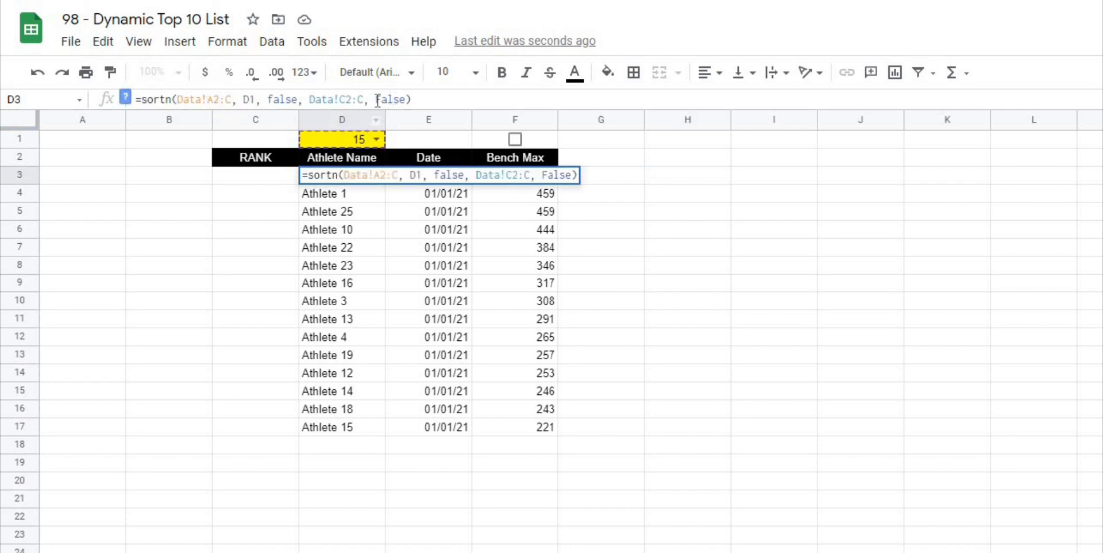
double_click(391, 99)
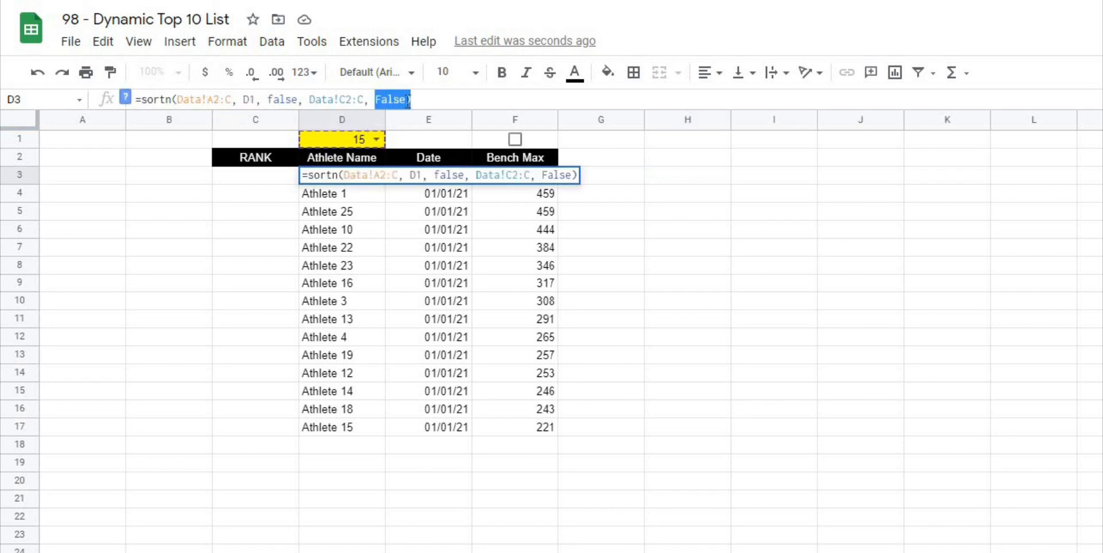
key(Delete)
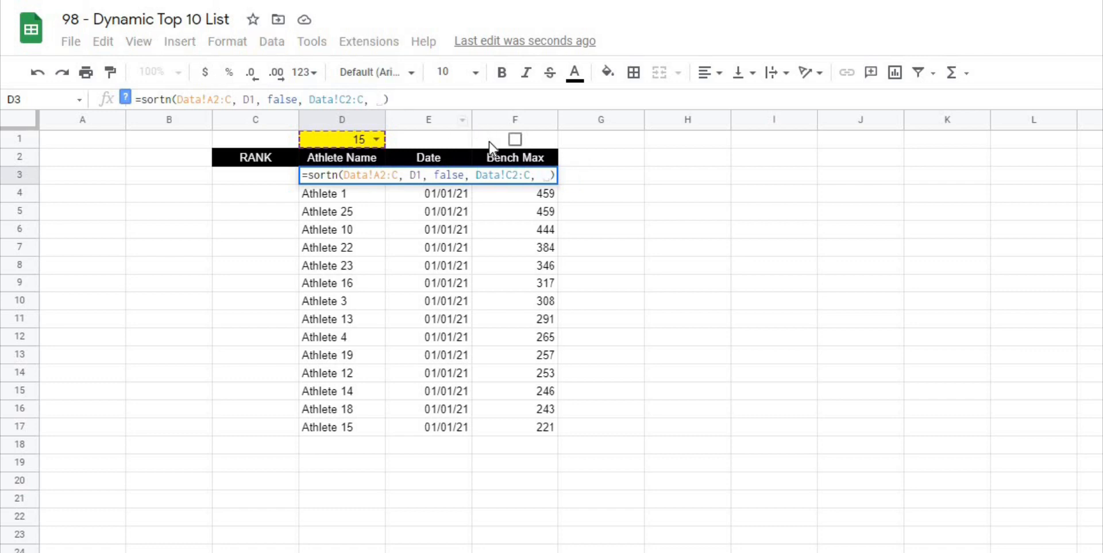
click(514, 139)
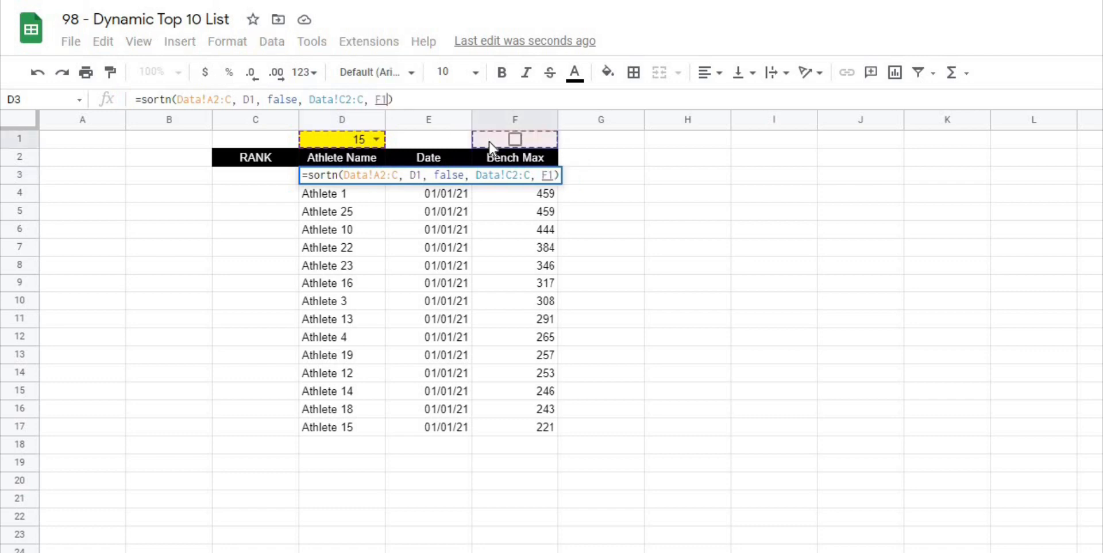
key(Enter)
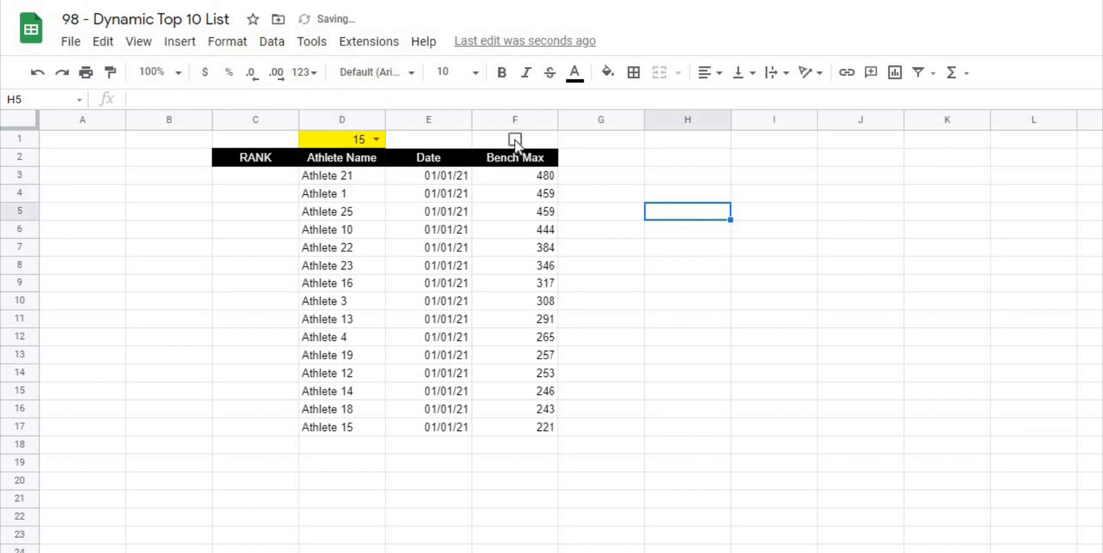
click(515, 139)
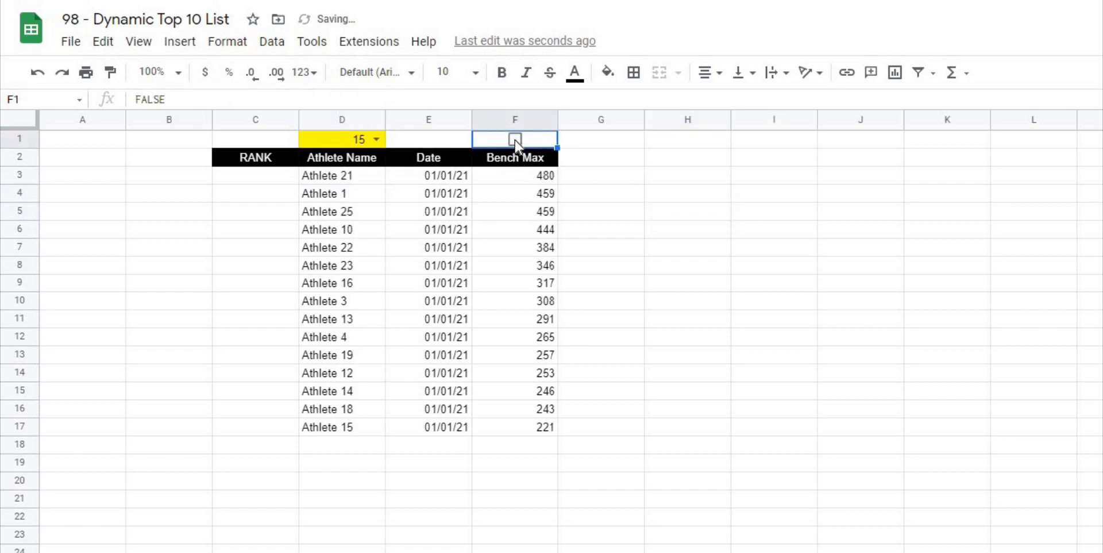
click(514, 139)
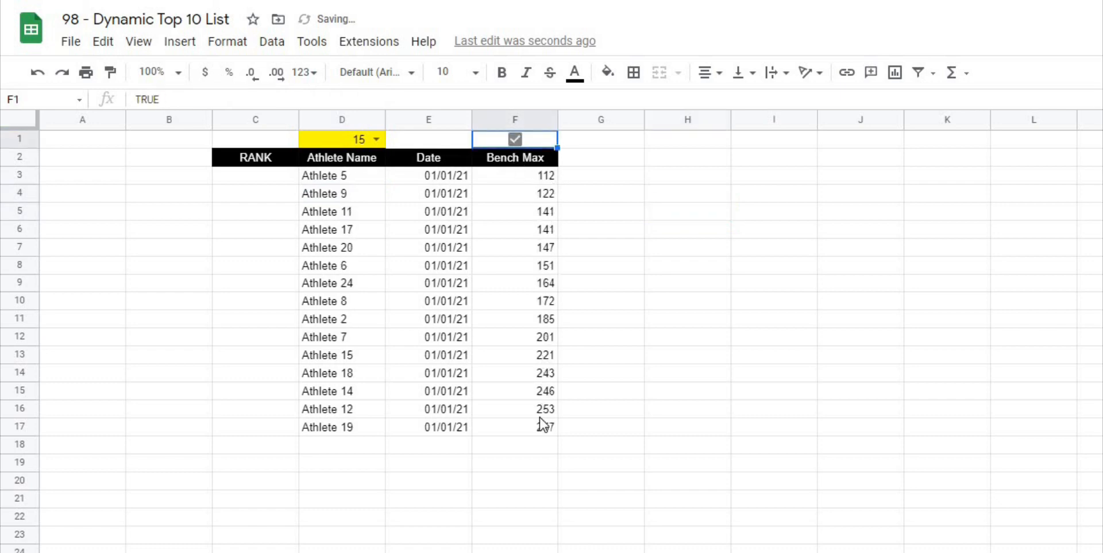
click(515, 138)
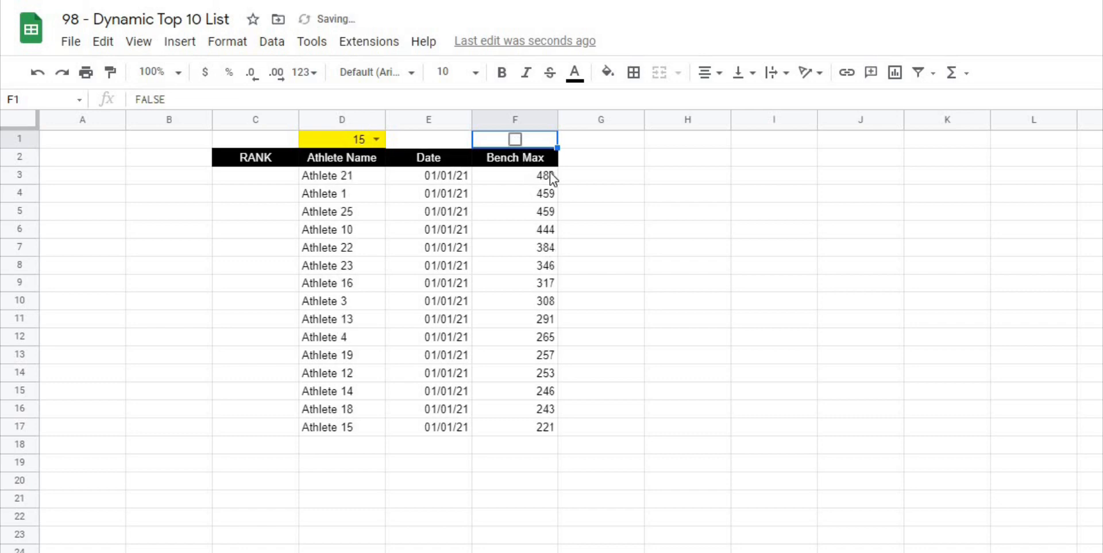
click(773, 426)
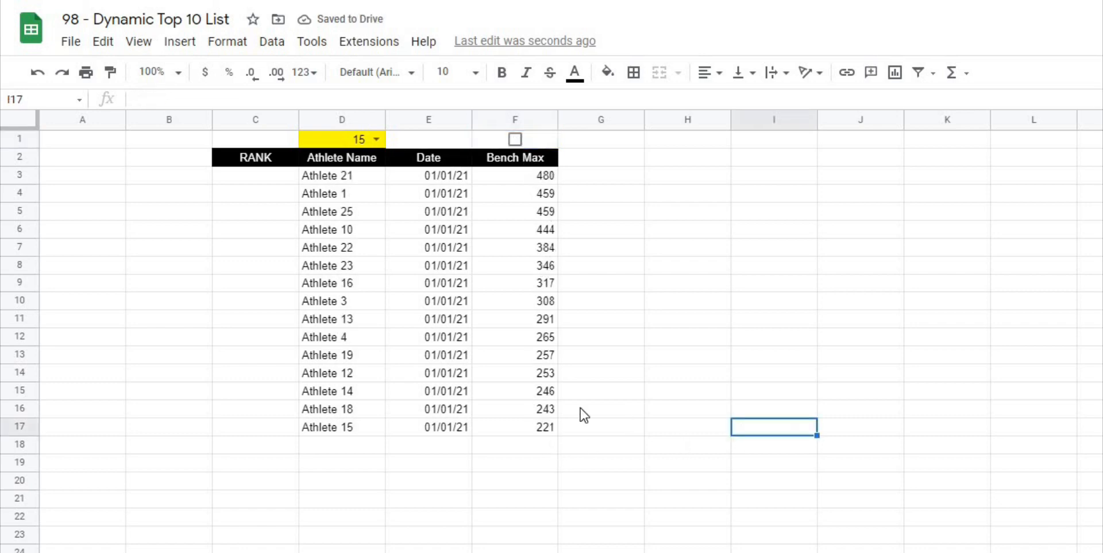
mouse_move(552, 214)
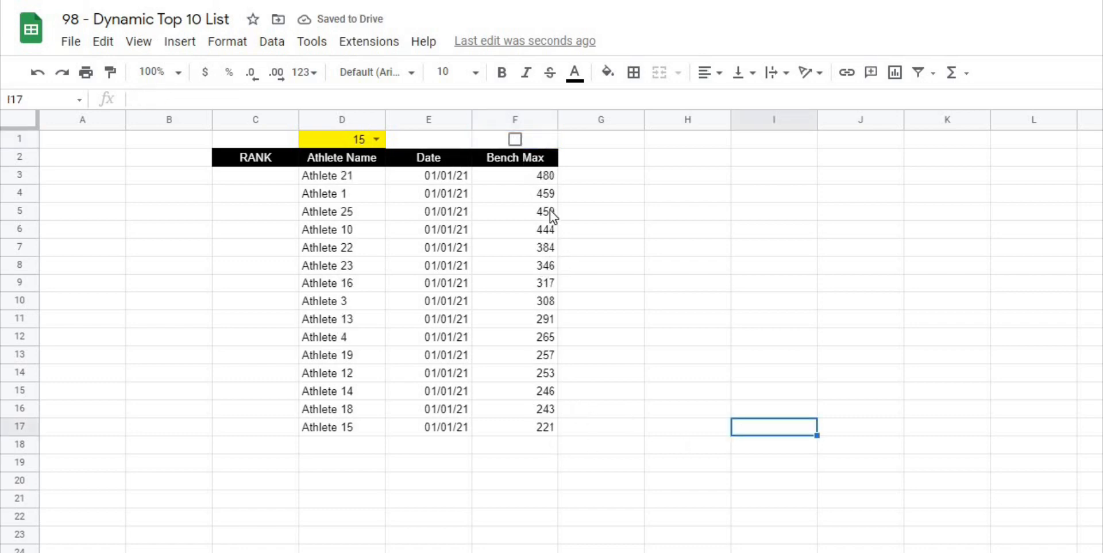
click(515, 175)
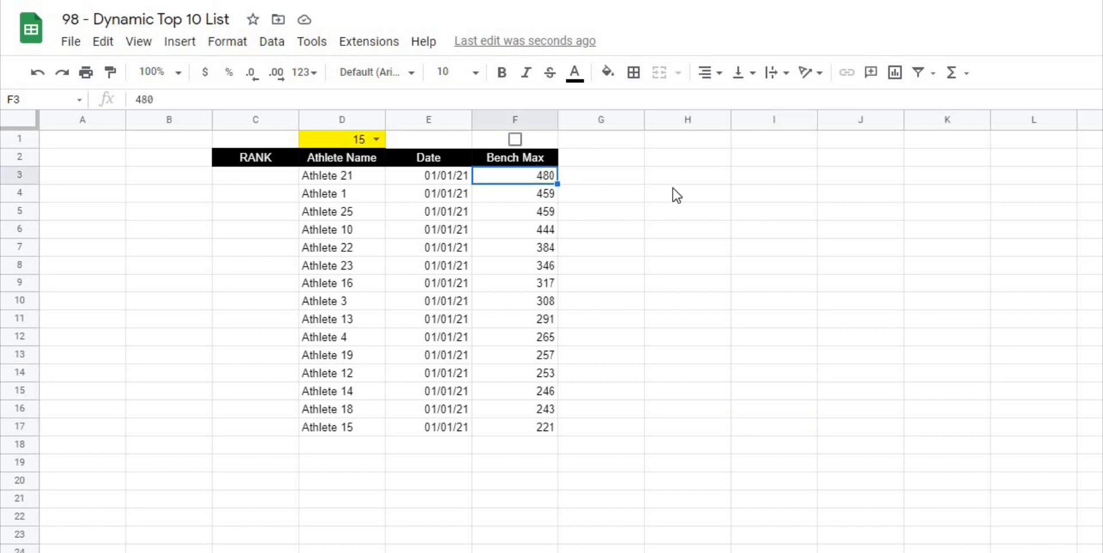
click(687, 193)
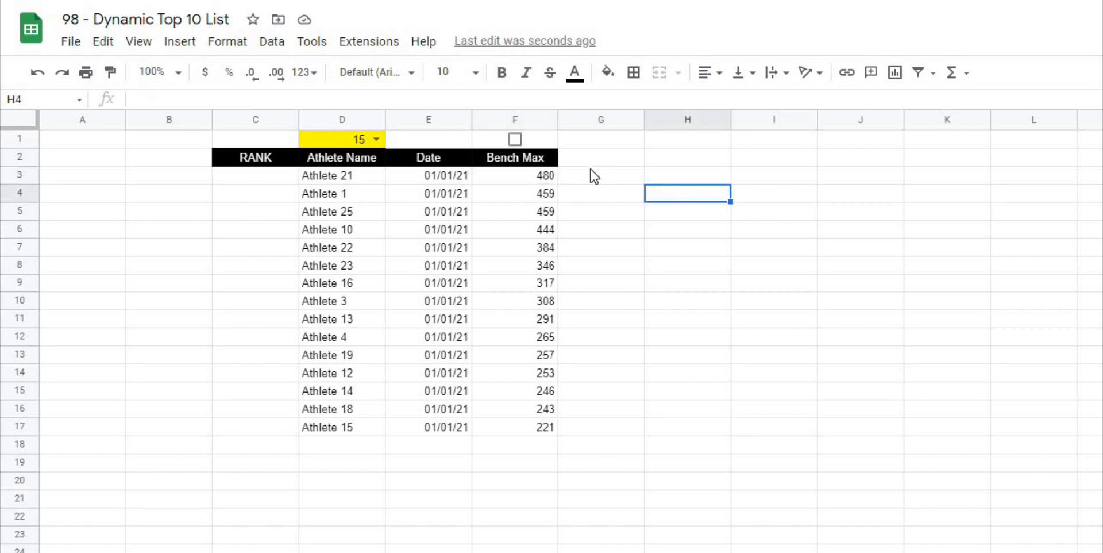
click(514, 175)
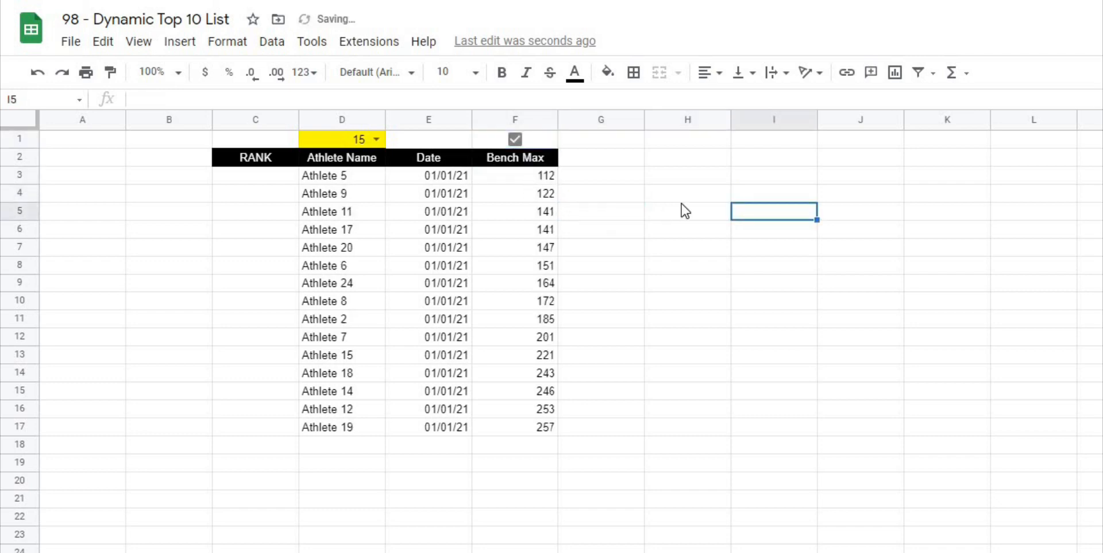
click(514, 139)
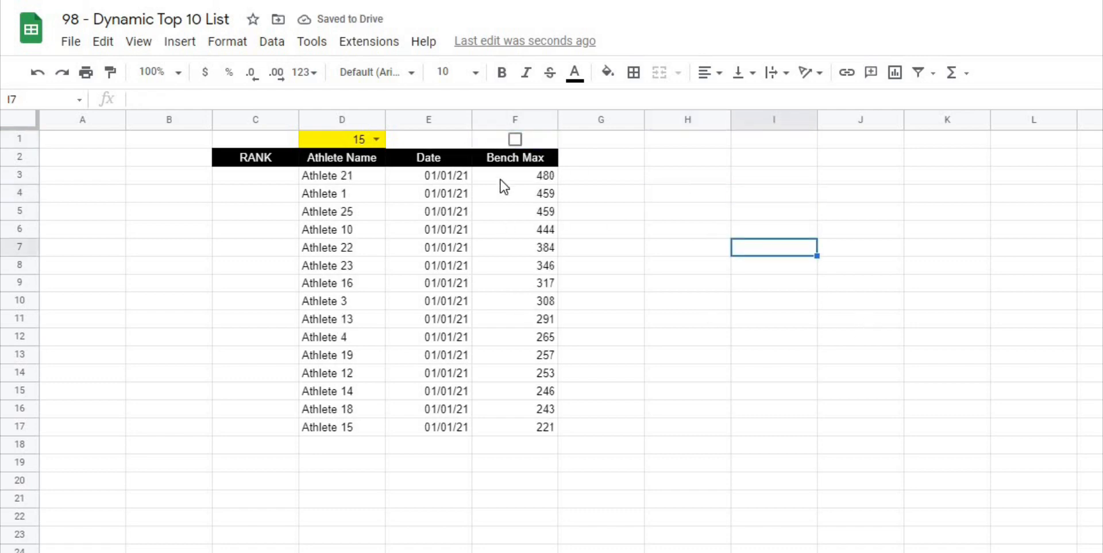
- Label E1 'Low to High', right-align it, and fill F1 yellow
click(428, 139)
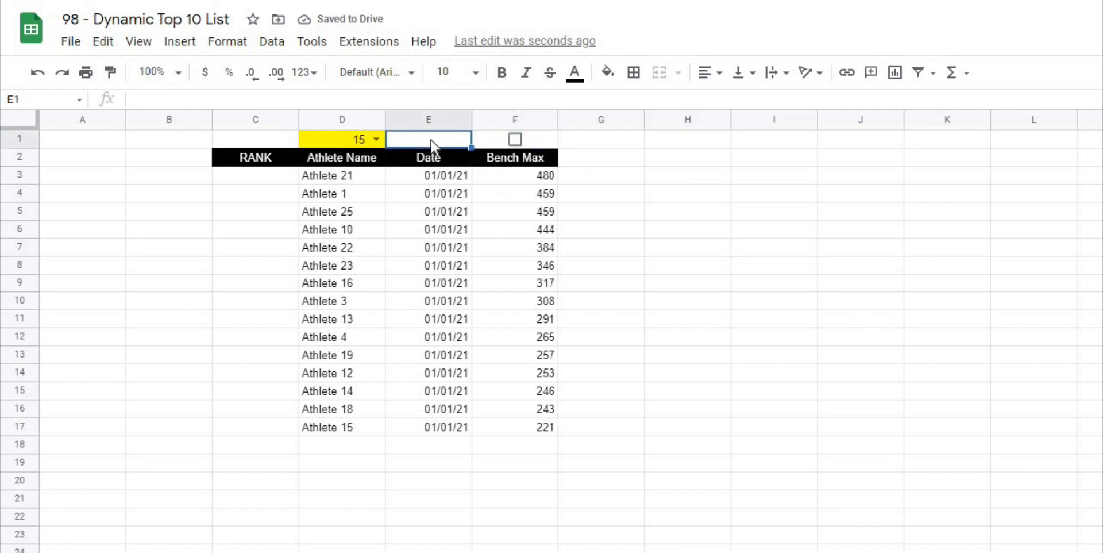
text(Low to High)
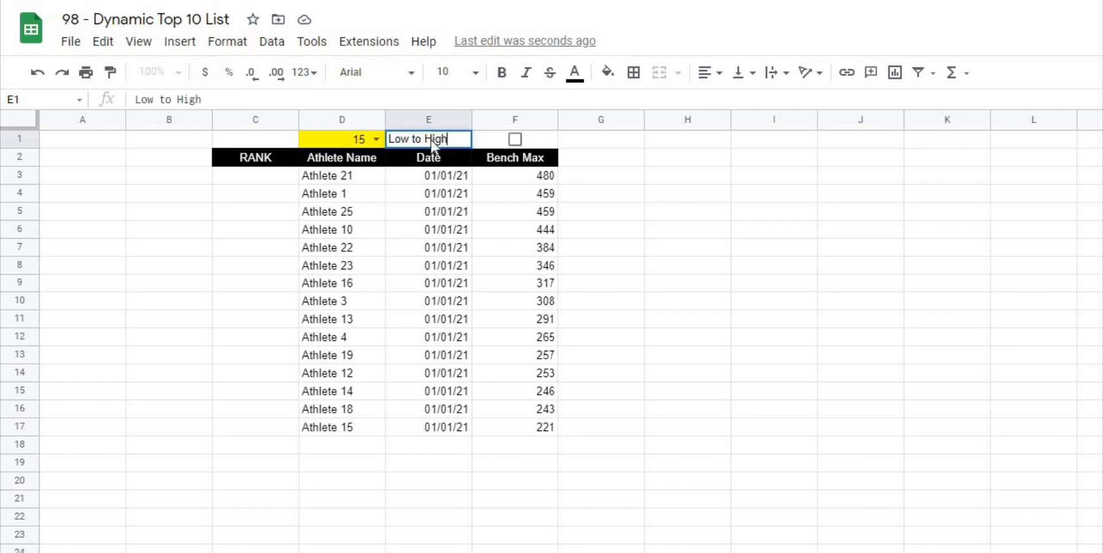
click(706, 73)
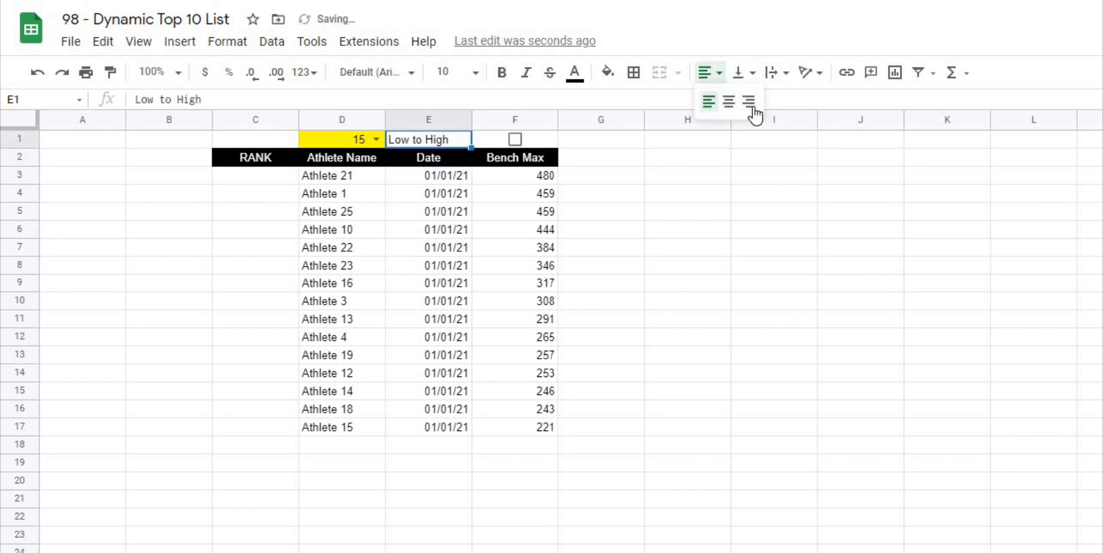
click(514, 138)
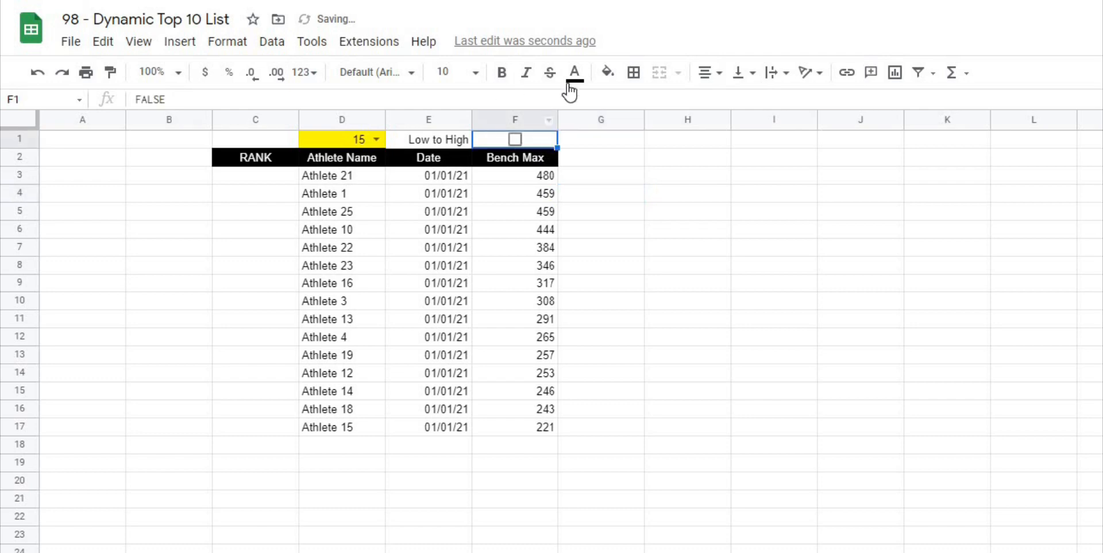
click(859, 301)
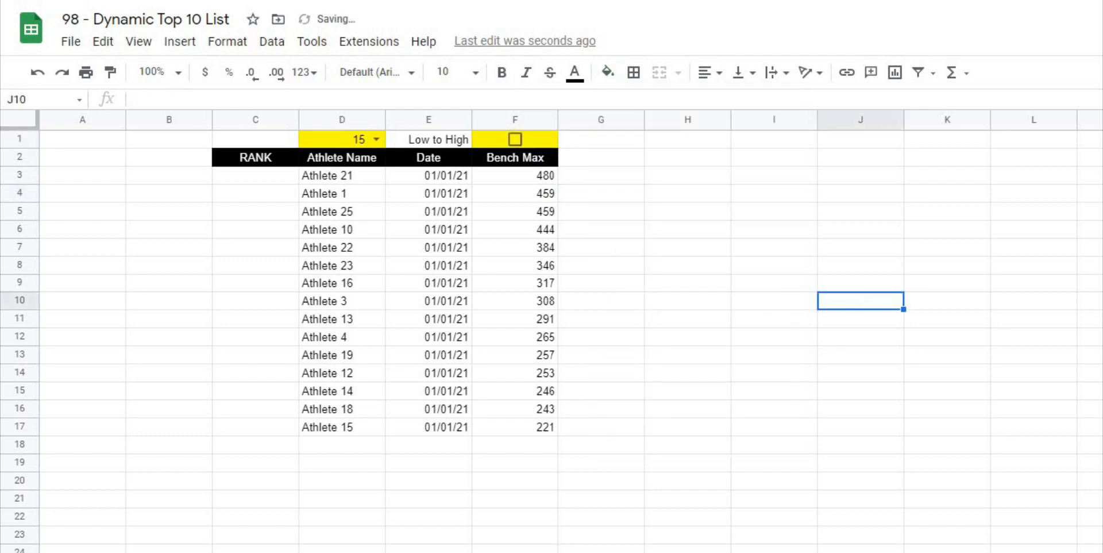
drag(255, 175, 255, 426)
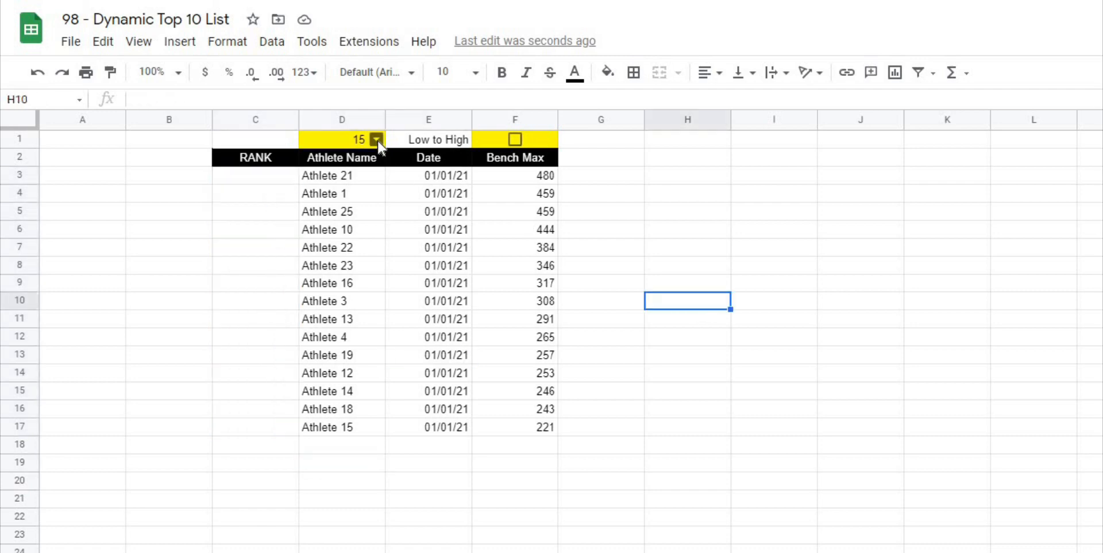
- Set the D1 count to 25 and review the SORTN formula from the RANK column
text(25)
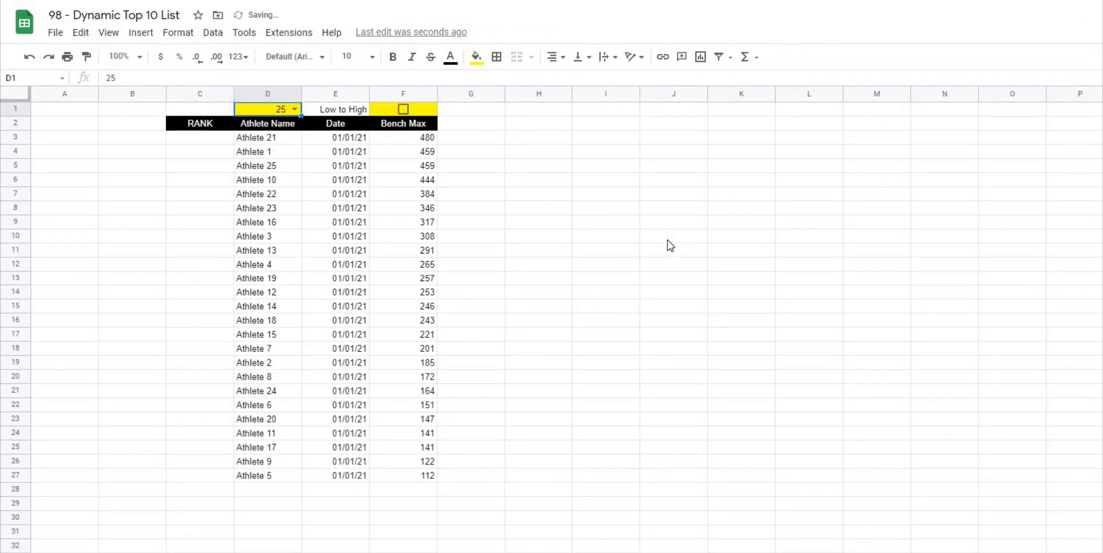
click(199, 137)
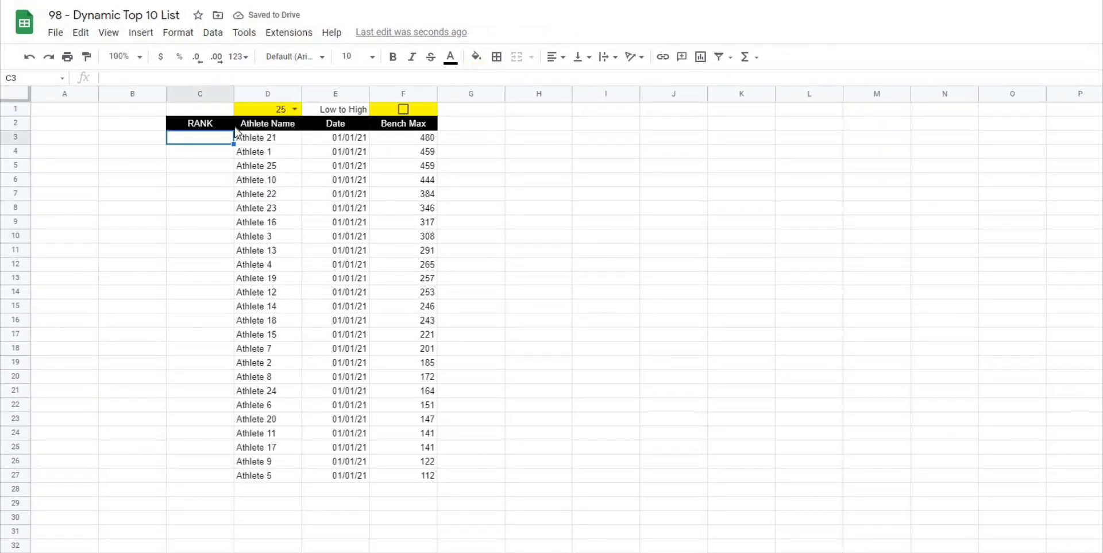
click(267, 138)
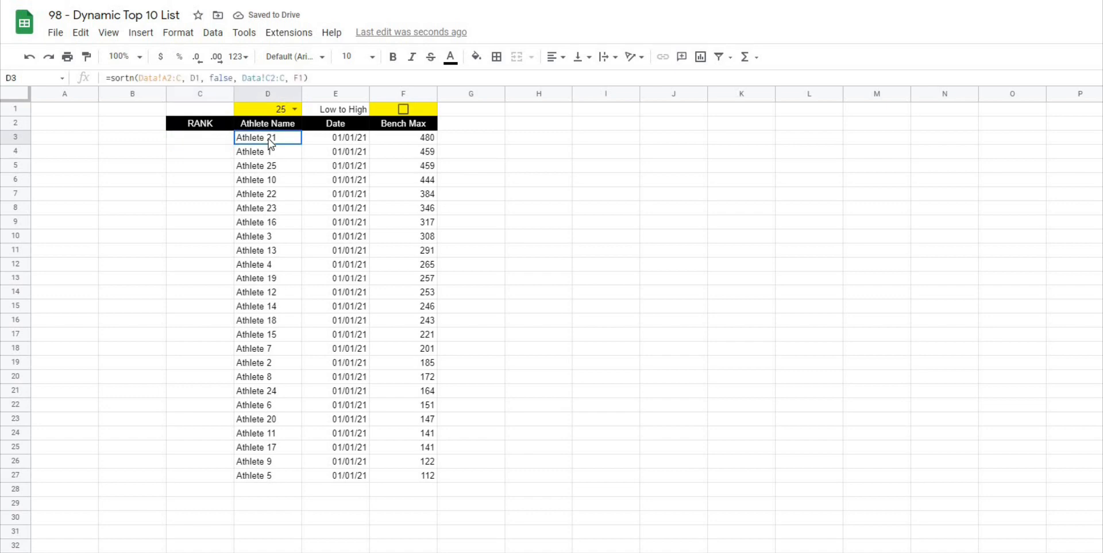
click(200, 138)
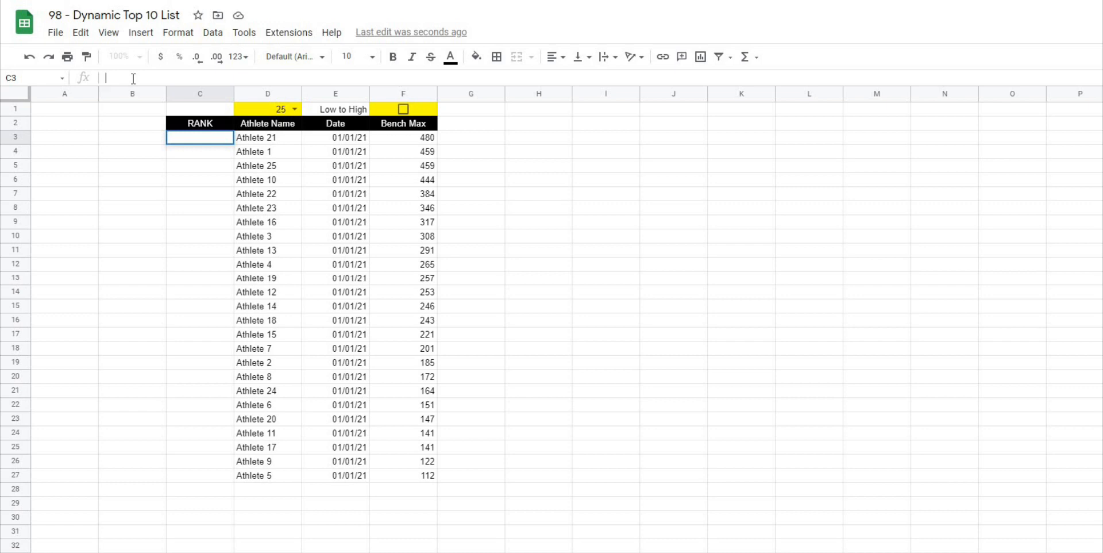
- Enter =arrayformula(rank(F3:F27, F3:F27, $F$1)) in C3 to rank all 25 Bench Max values
text(=)
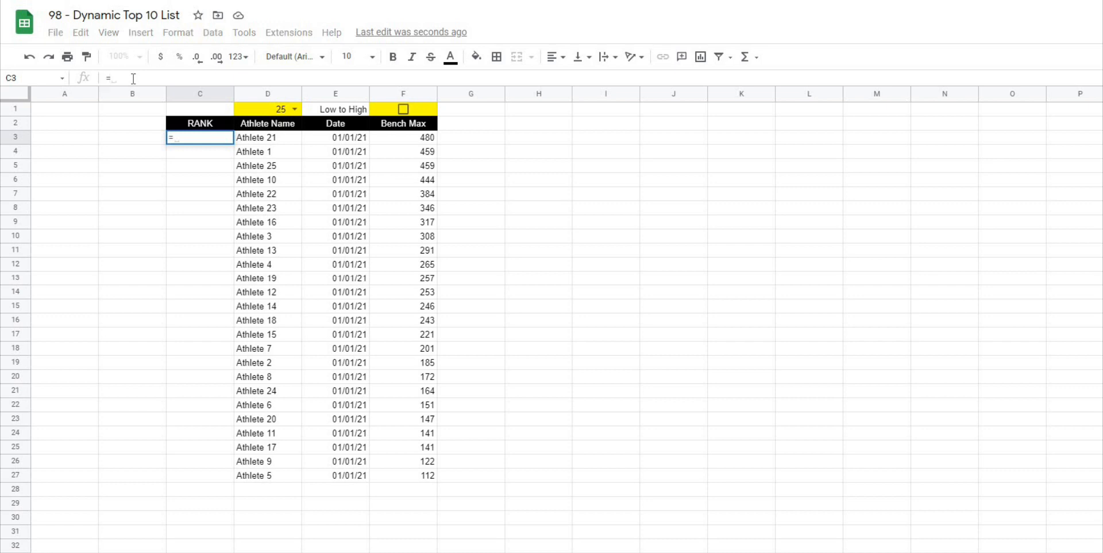
text(arrayformula()
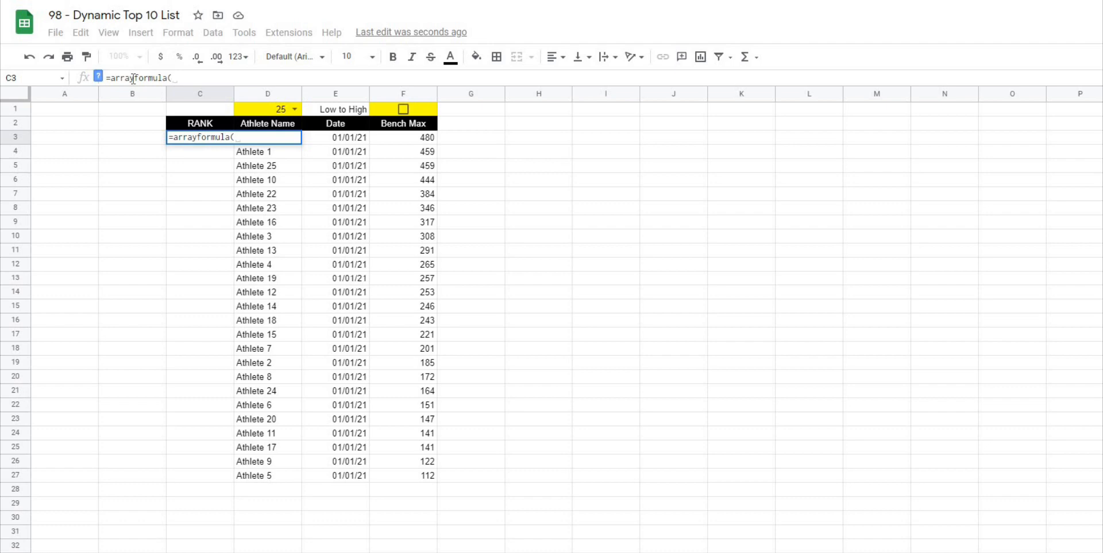
text(rank()
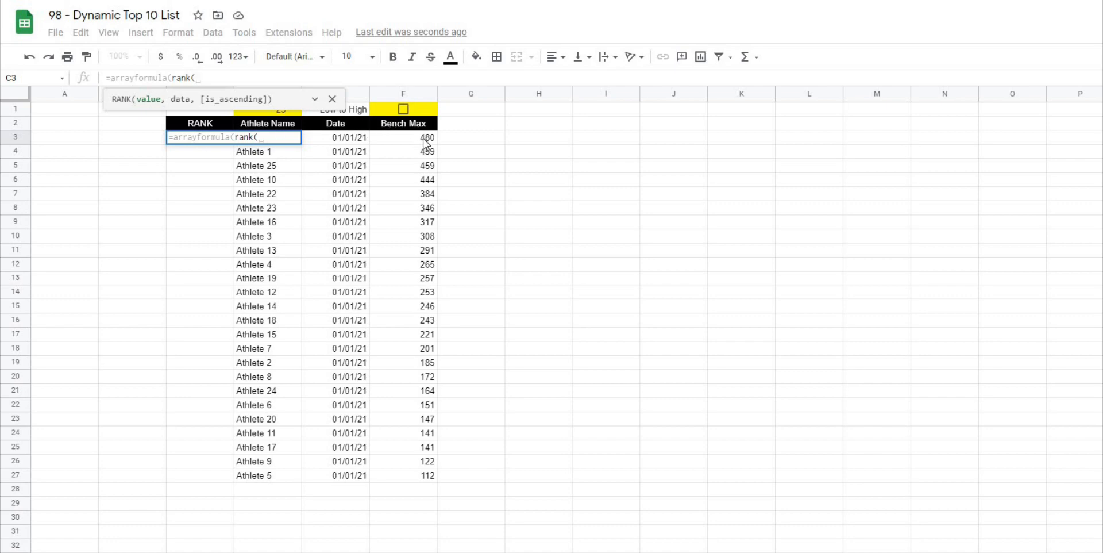
click(402, 137)
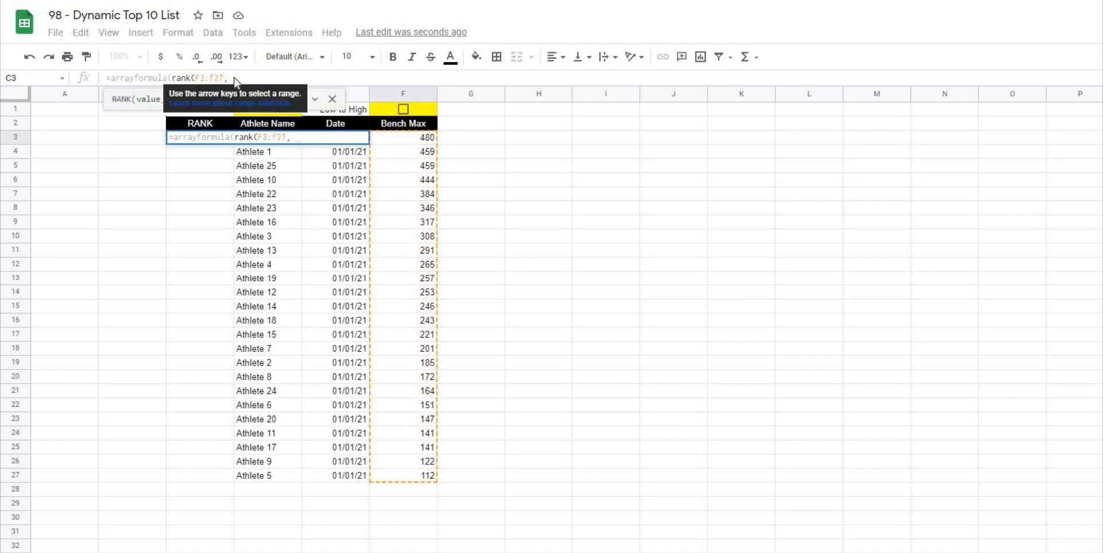
text(f3:f2)
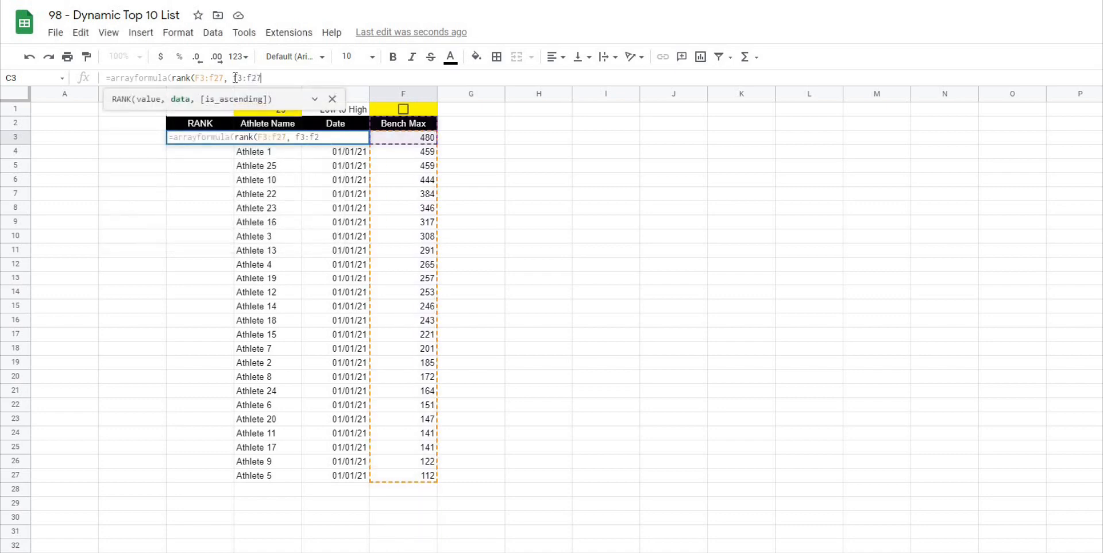
text(7, F1)
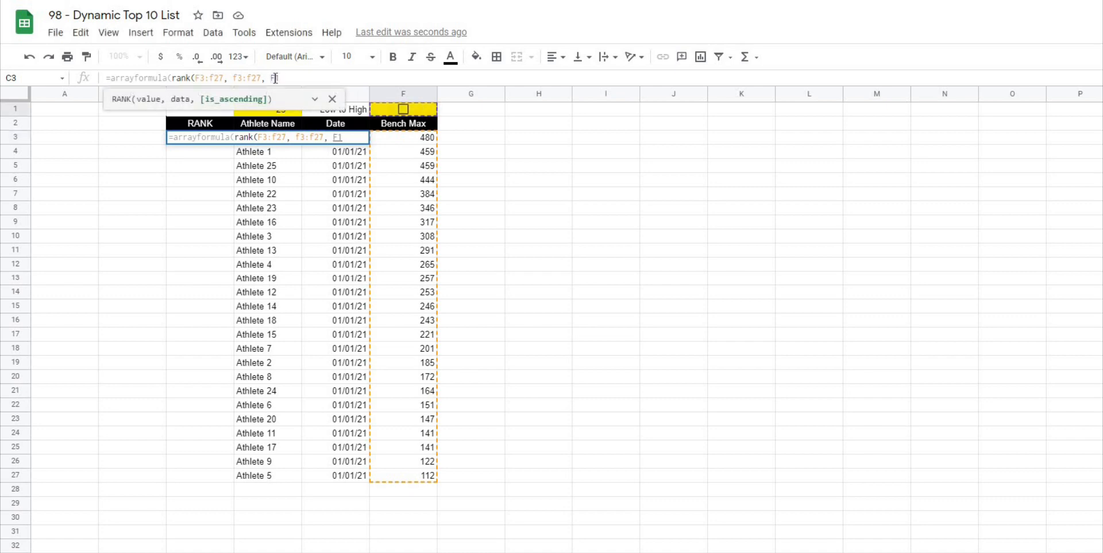
text($F$1)))
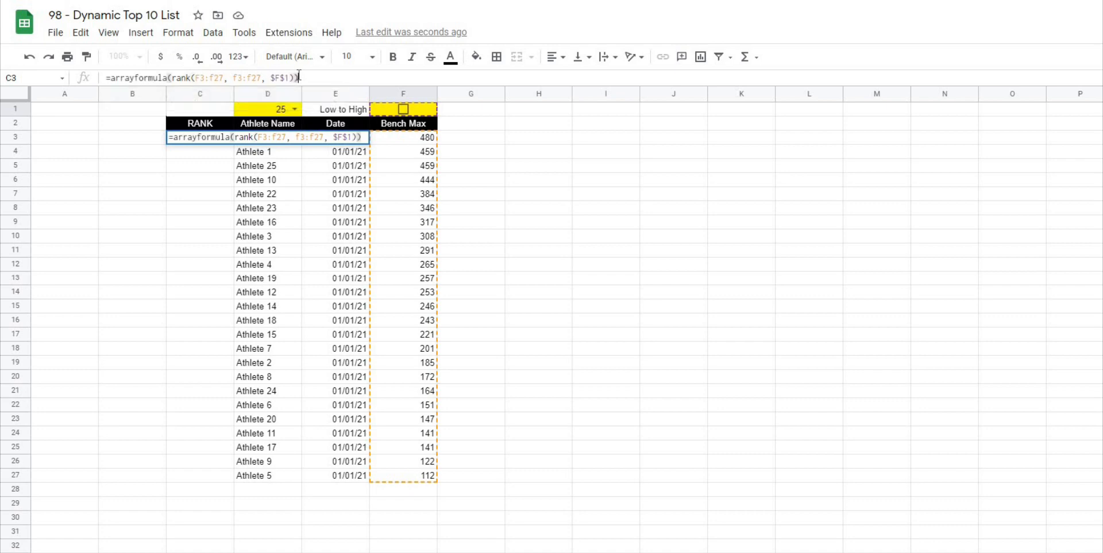
key(Enter)
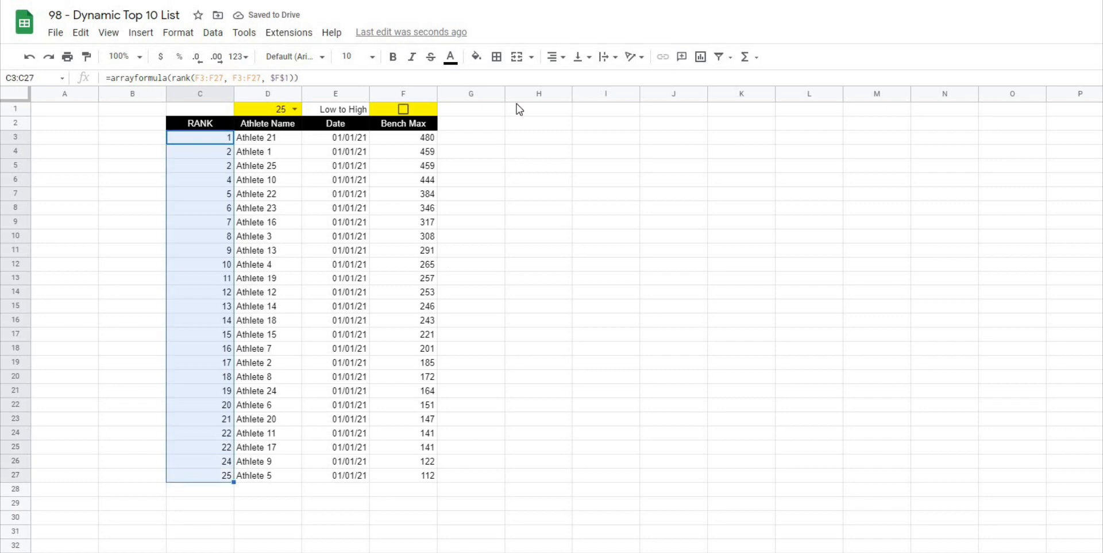
- Set the D1 count dropdown to 15 so only the top 15 athletes are listed
click(605, 207)
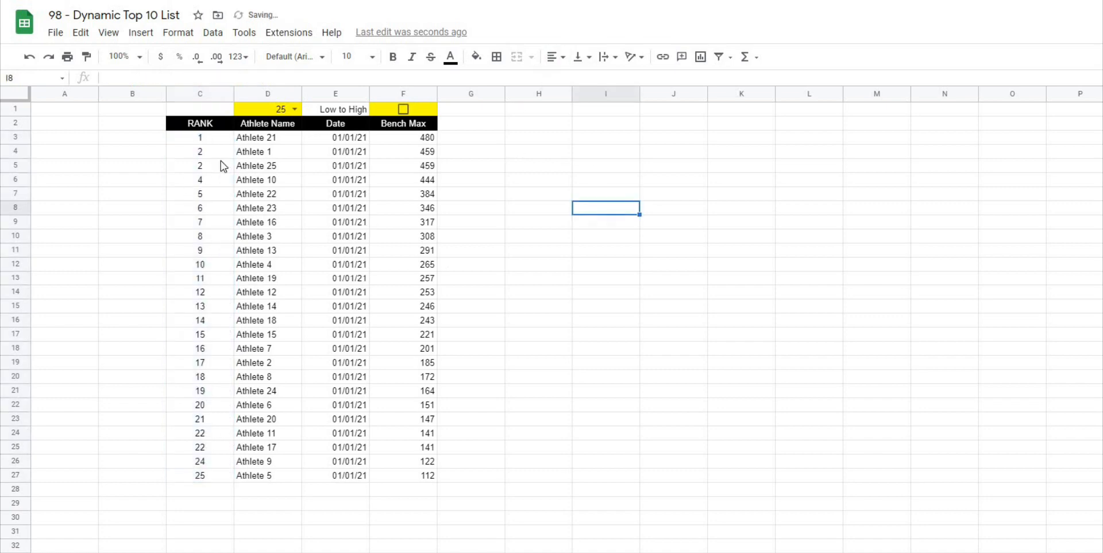
click(293, 109)
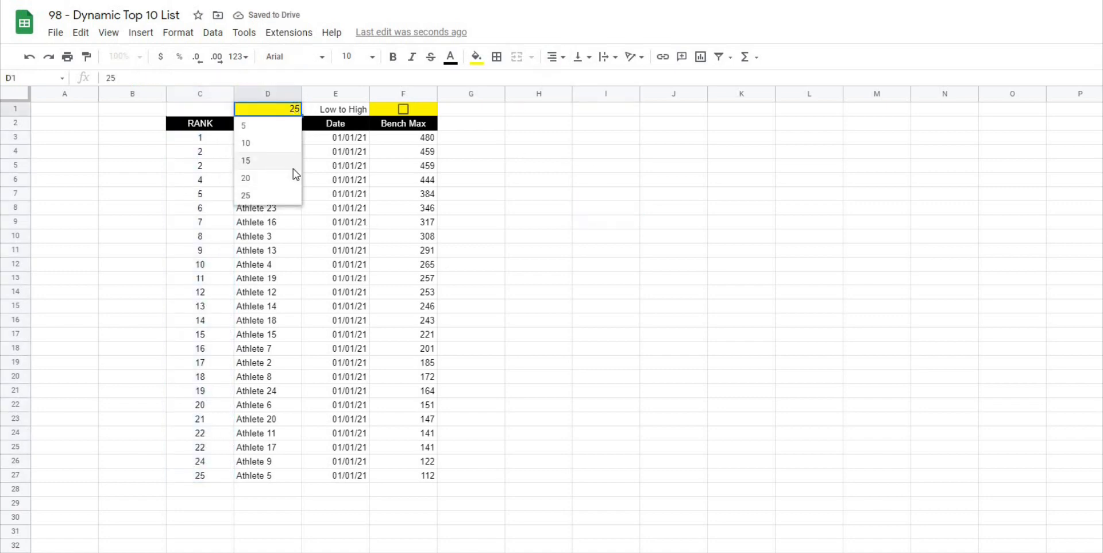
click(245, 160)
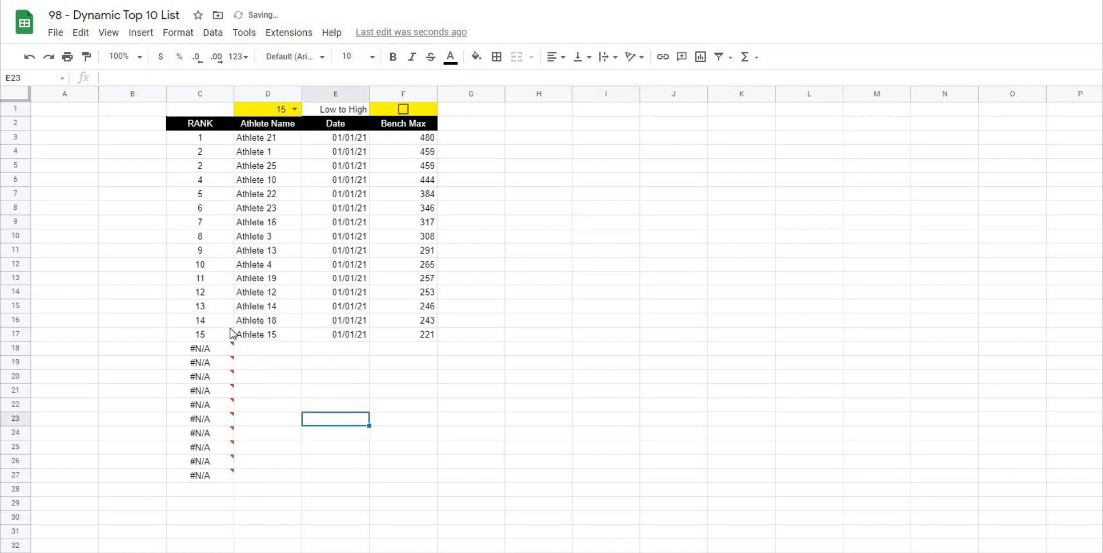
- Inspect the #N/A error in the RANK column and reopen the C3 formula for editing
click(199, 137)
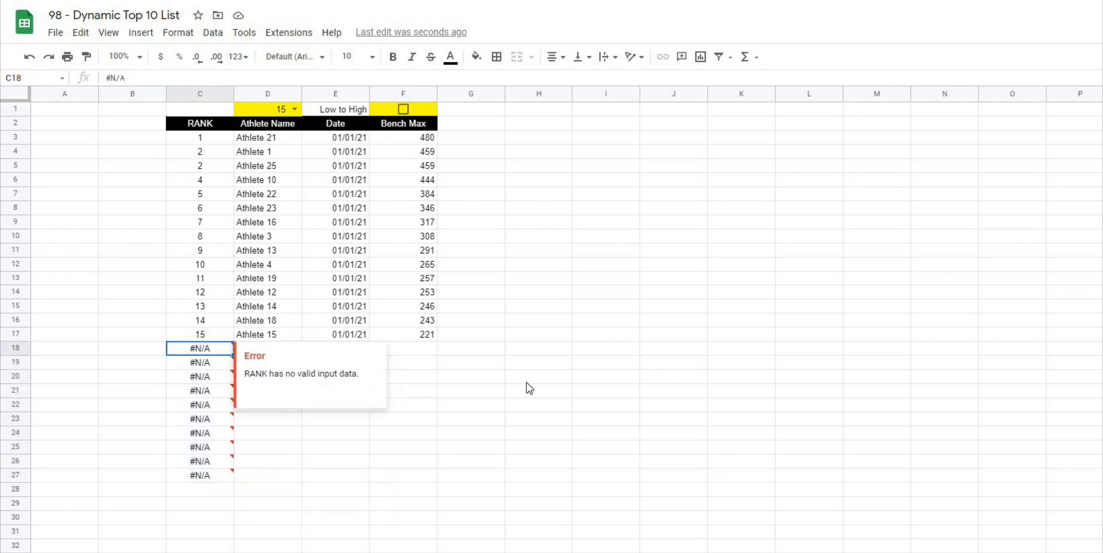
click(538, 377)
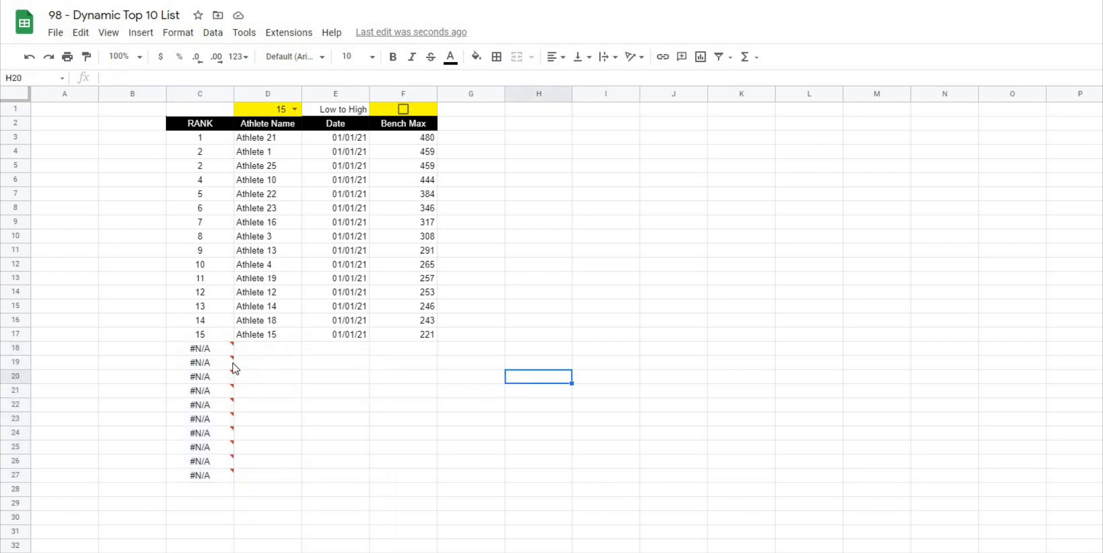
click(200, 138)
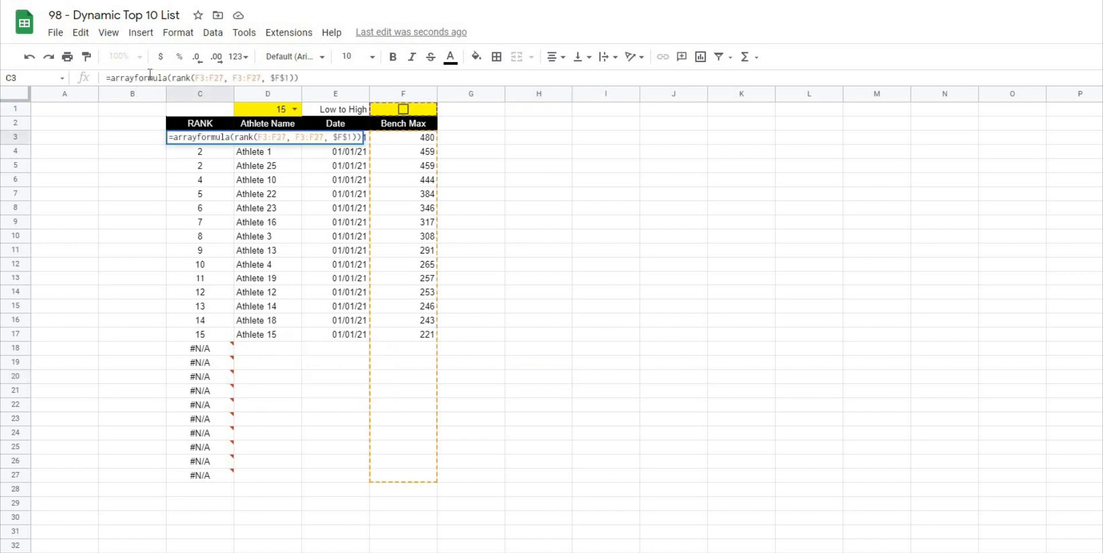
- Wrap the C3 RANK array formula in =iferror( so unranked rows show blank
text(=iferror()
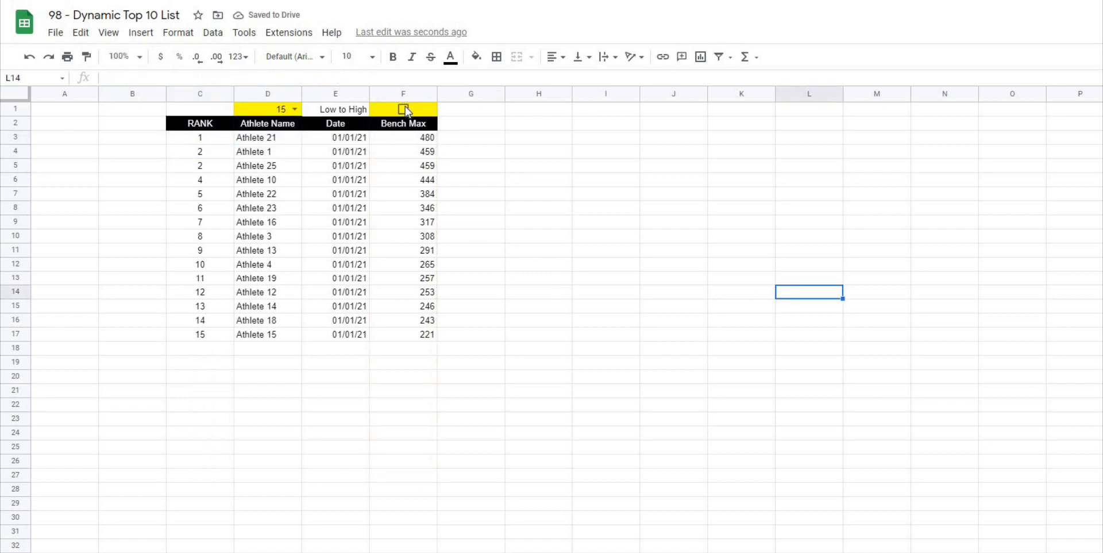
- Tick the Low to High checkbox in F1 and check the lowest Bench Max, 112
click(403, 109)
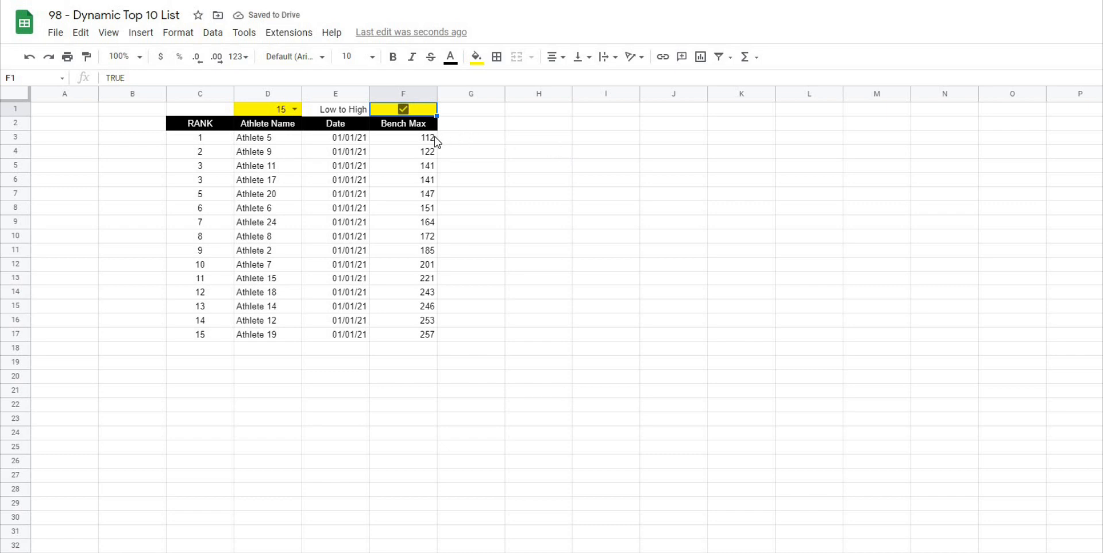
click(403, 137)
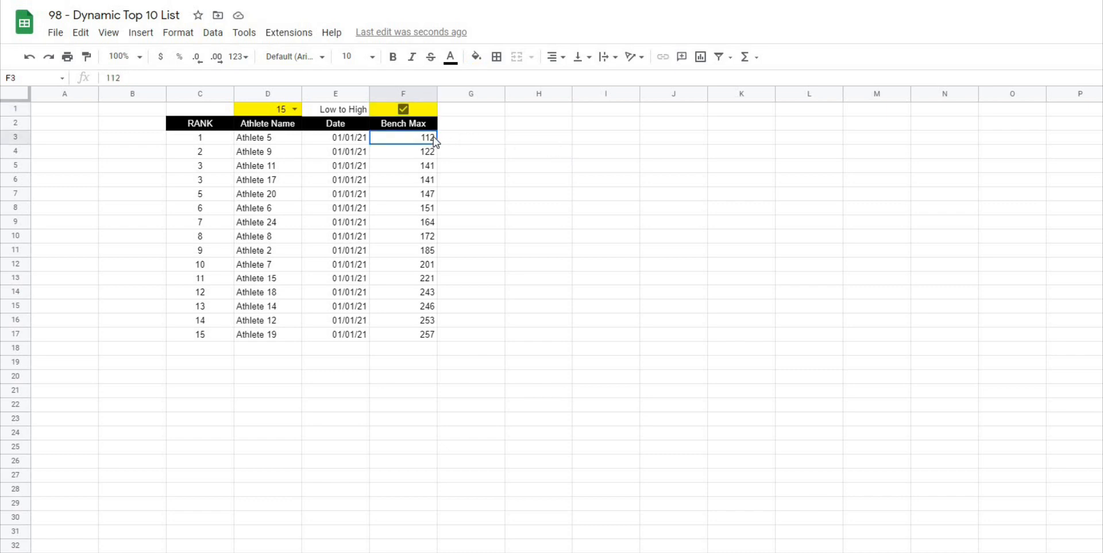
mouse_move(522, 302)
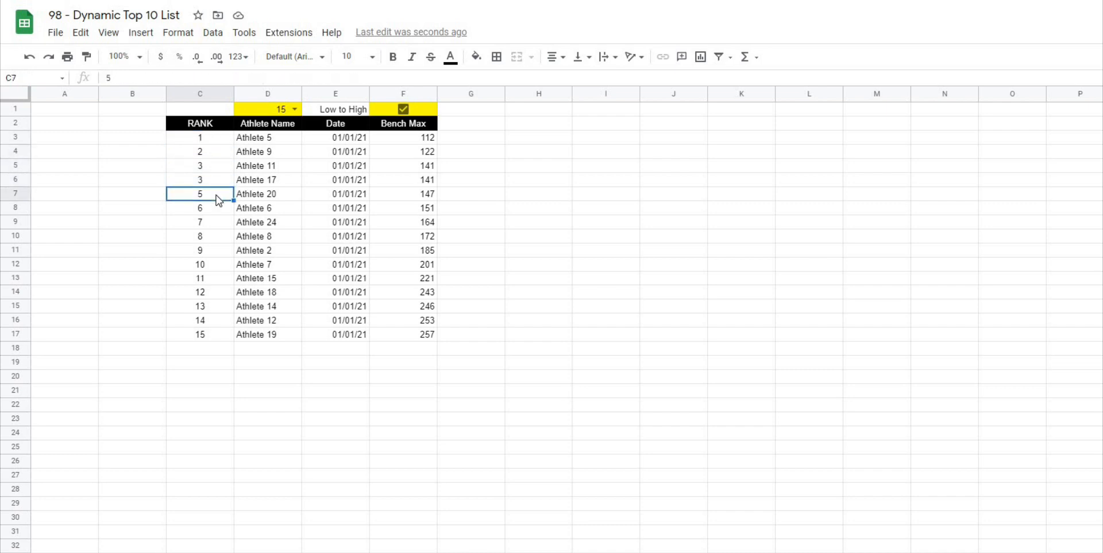
mouse_move(415, 196)
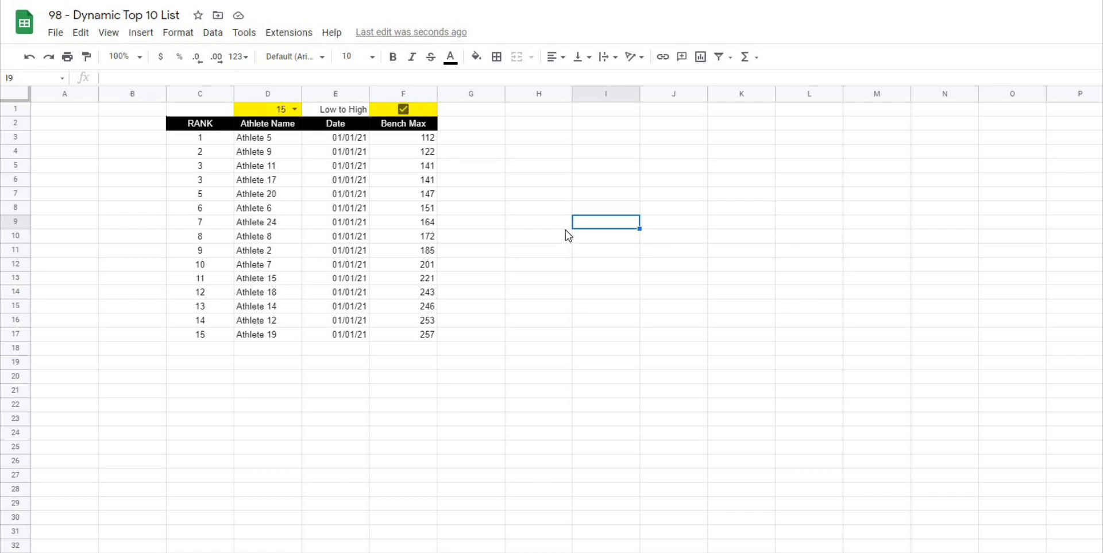
mouse_move(500, 168)
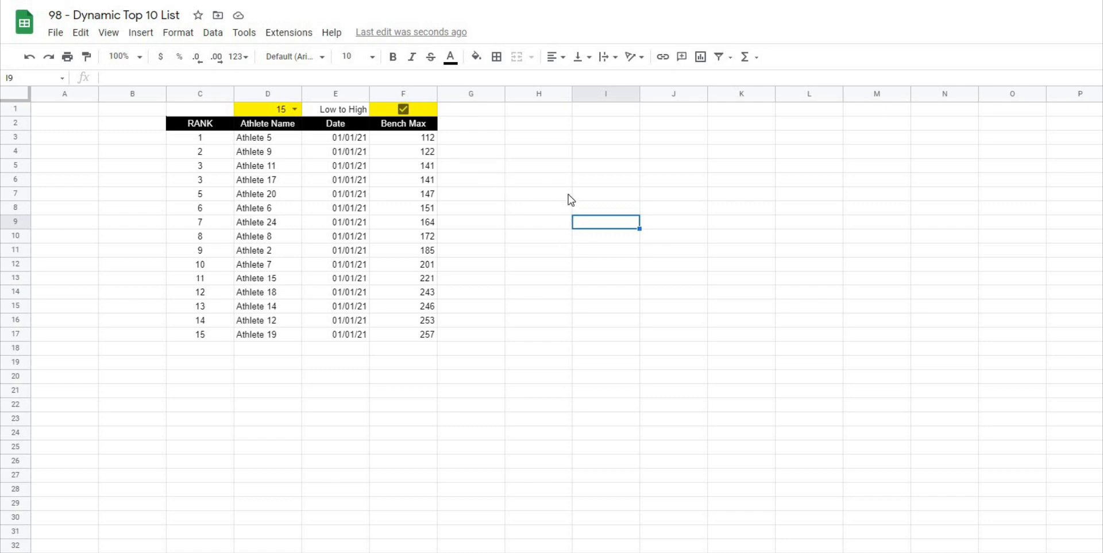
click(538, 194)
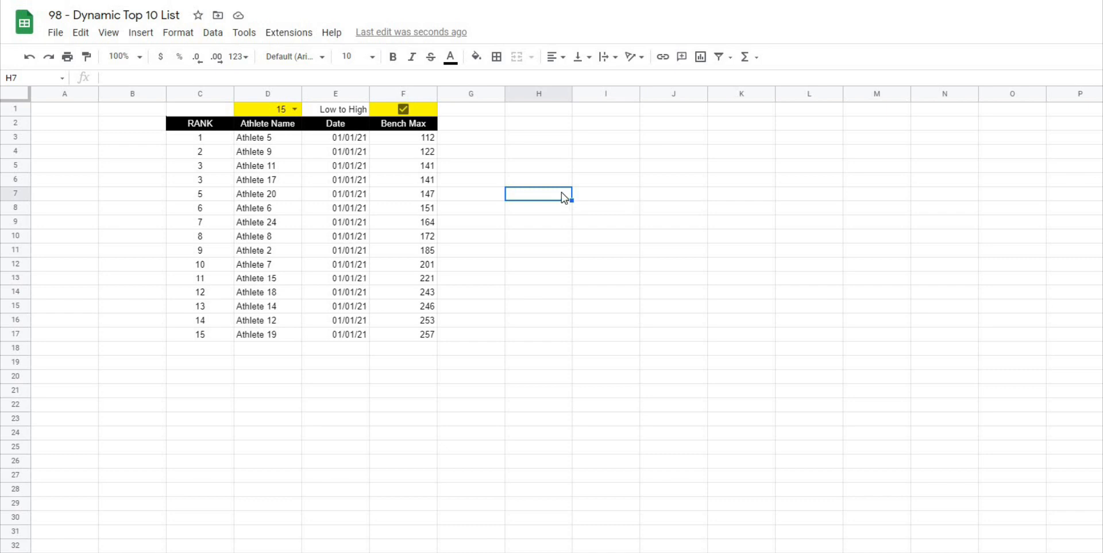
mouse_move(620, 170)
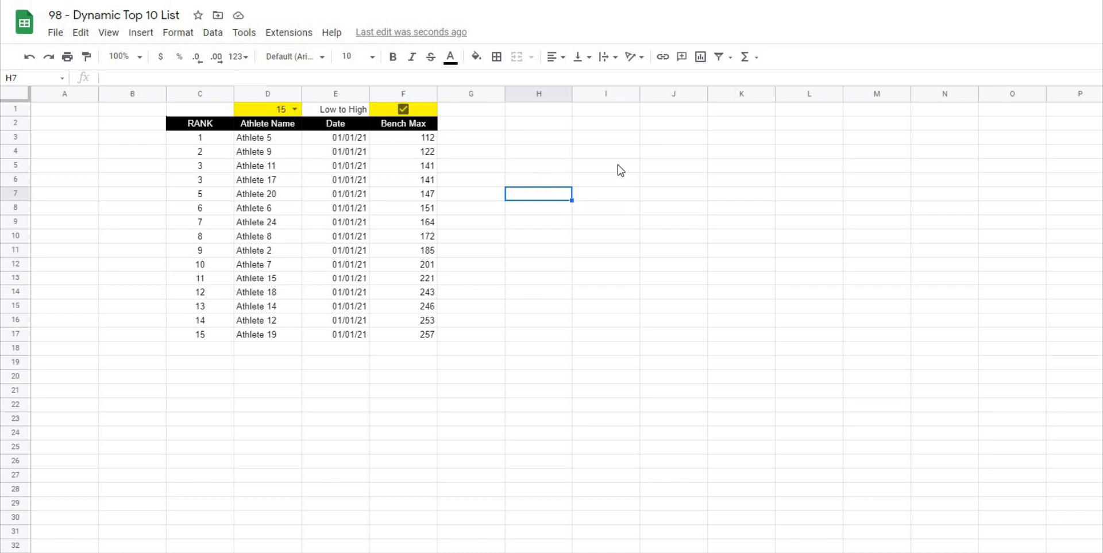
mouse_move(369, 146)
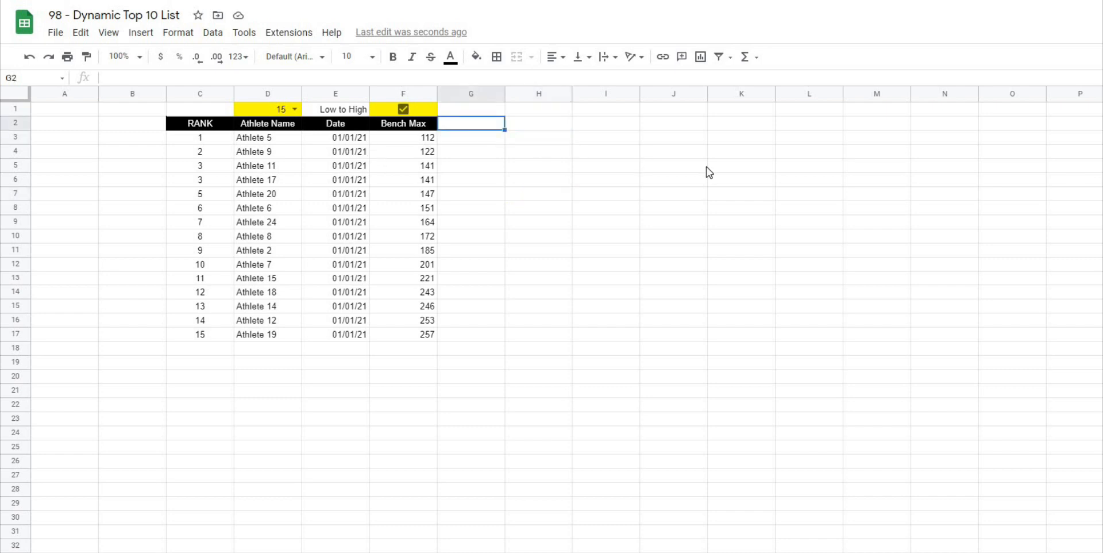
click(674, 166)
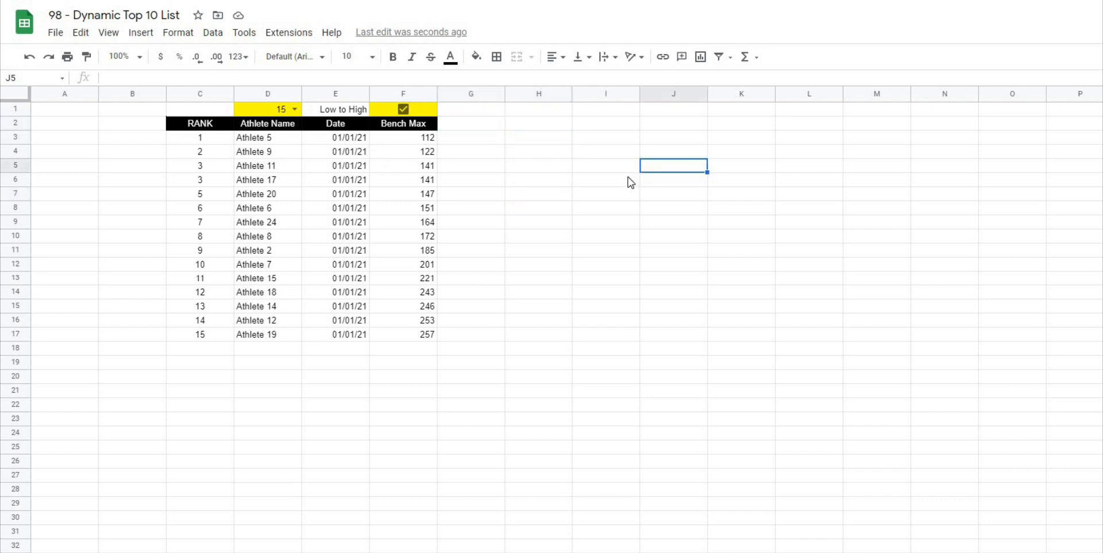
mouse_move(500, 127)
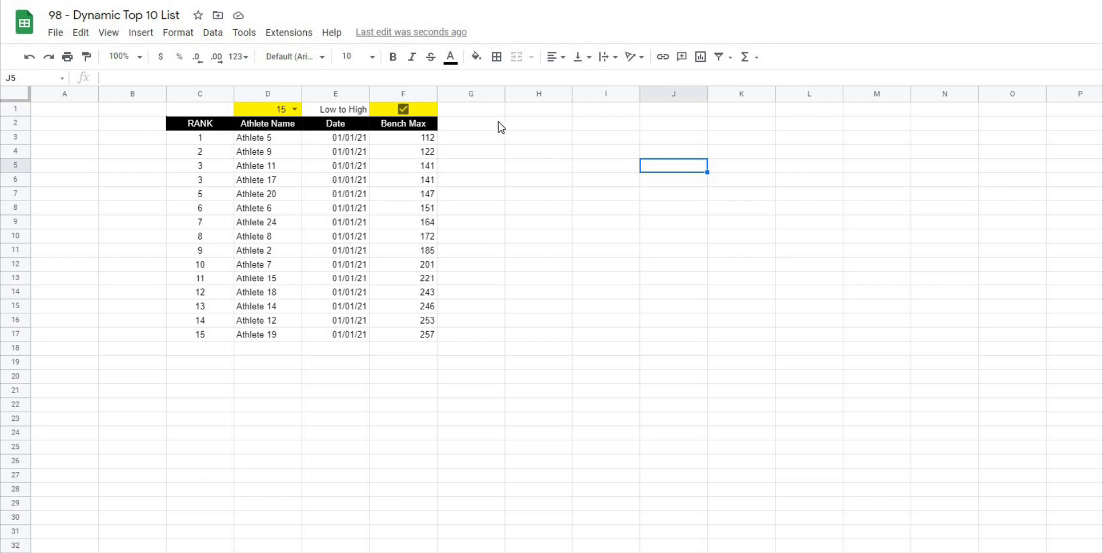
mouse_move(422, 124)
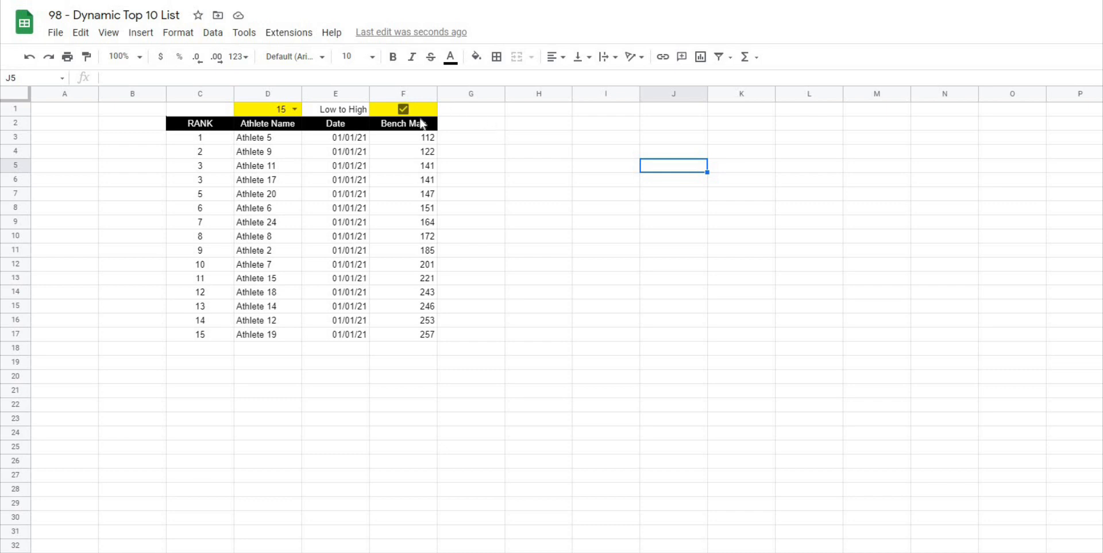
mouse_move(449, 158)
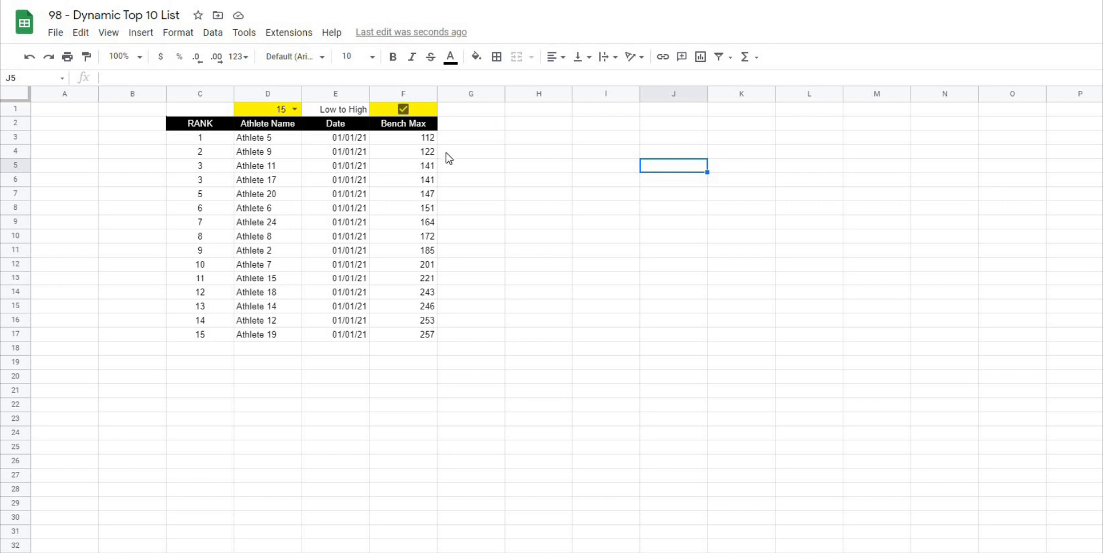